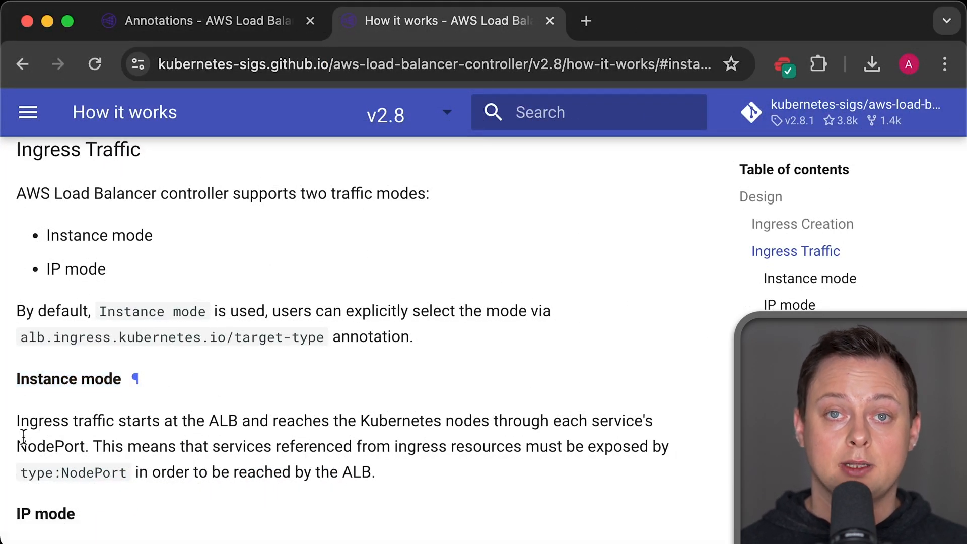
Close the How it works page, leaving the Annotations guide at its IngressGroup section.
{"action": "double_click", "coordinate": [50, 444]}
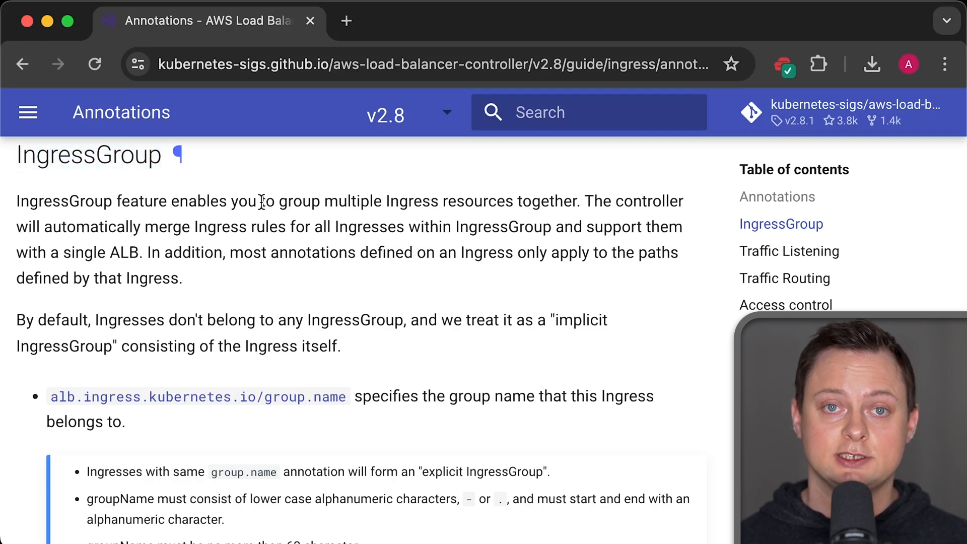
{"action": "left_click_drag", "start_coordinate": [260, 202], "coordinate": [578, 201]}
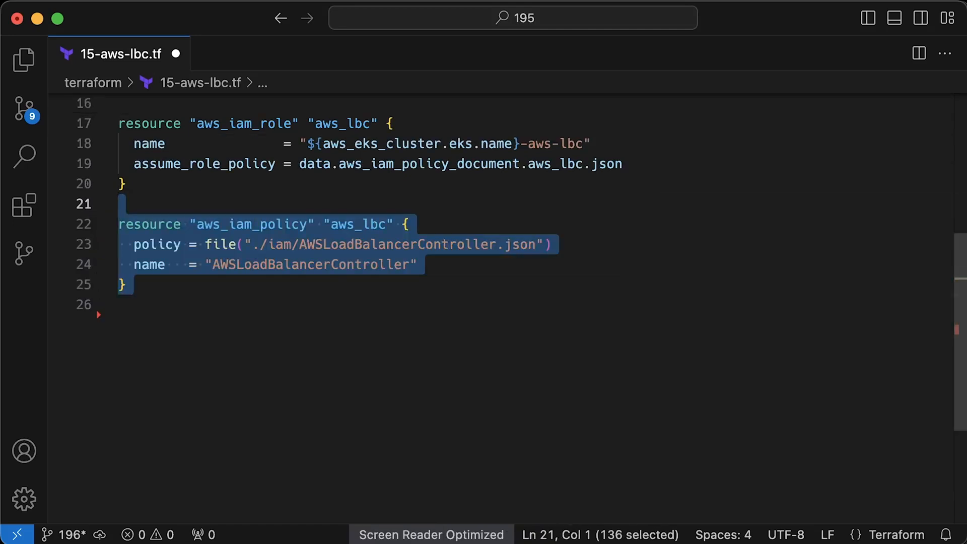
Place the cursor after the aws_iam_policy resource to write the attachment and pod identity association.
{"action": "left_click", "coordinate": [747, 409]}
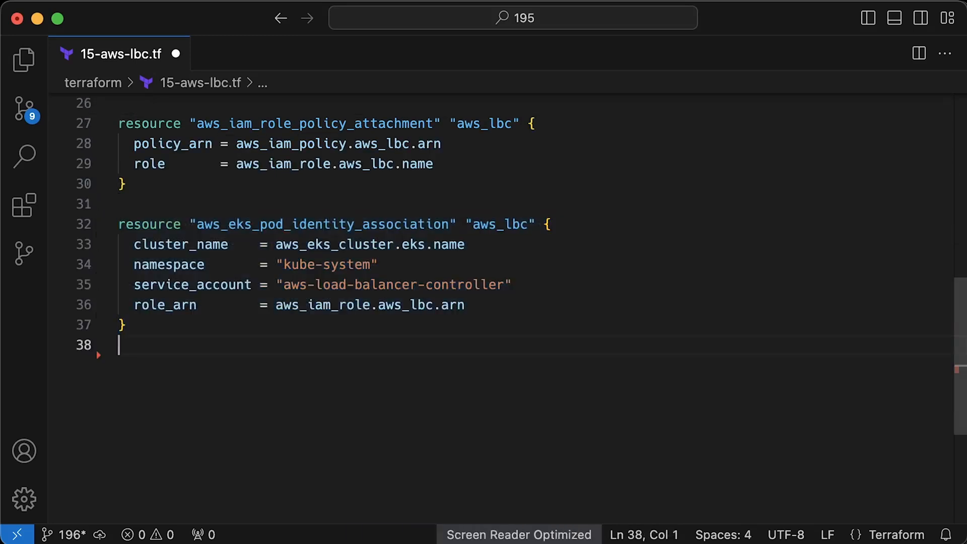
{"action": "mouse_move", "coordinate": [751, 411]}
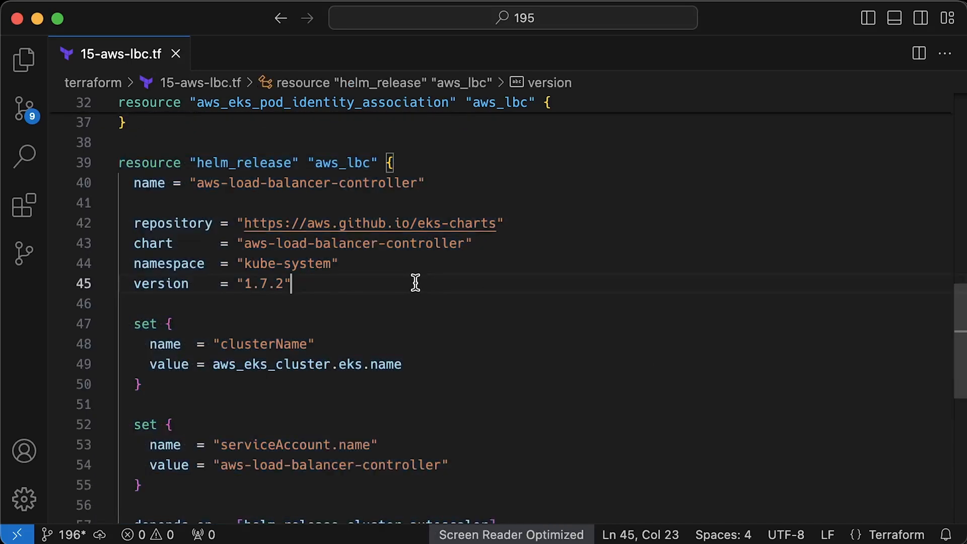
Scroll through 15-aws-lbc.tf around the helm_release for aws-load-balancer-controller chart 1.7.2.
{"action": "scroll", "scroll_direction": "down", "scroll_amount": 3}
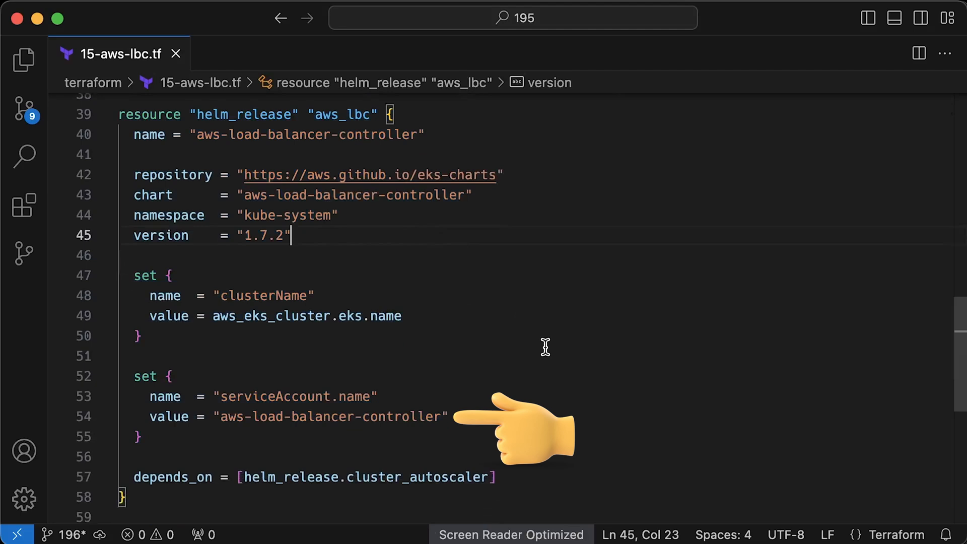
{"action": "mouse_move", "coordinate": [562, 491]}
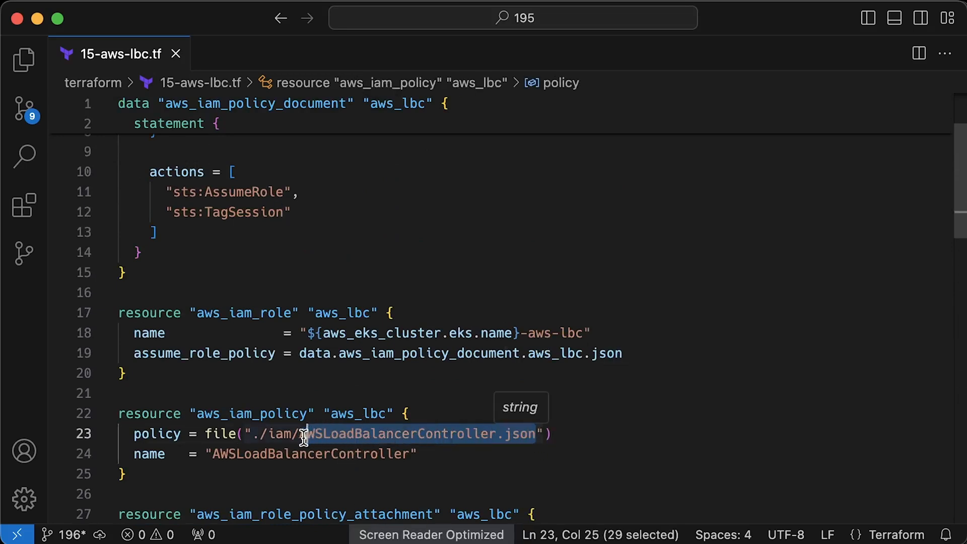
Create an iam folder under terraform to hold AWSLoadBalancerController.json.
{"action": "left_click", "coordinate": [178, 53]}
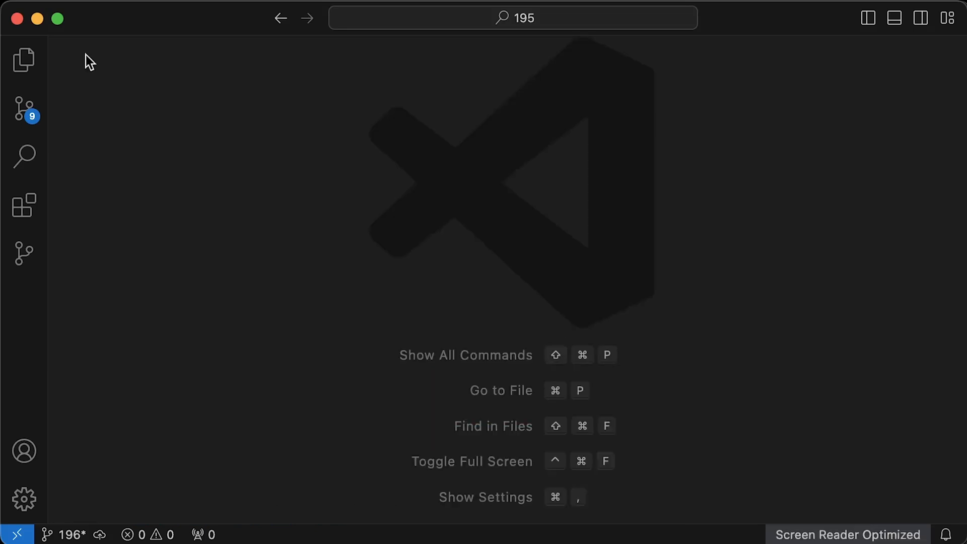
{"action": "left_click", "coordinate": [22, 58]}
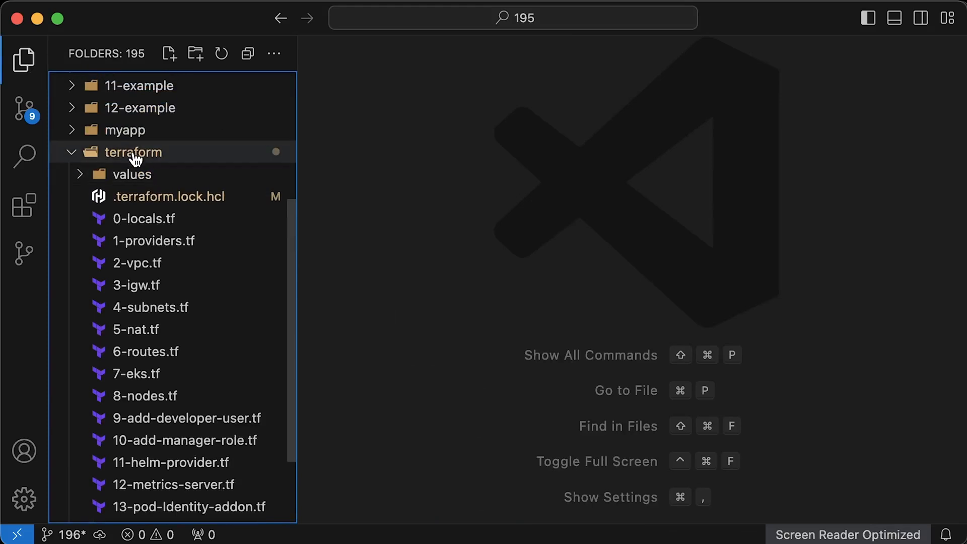
{"action": "left_click", "coordinate": [195, 54]}
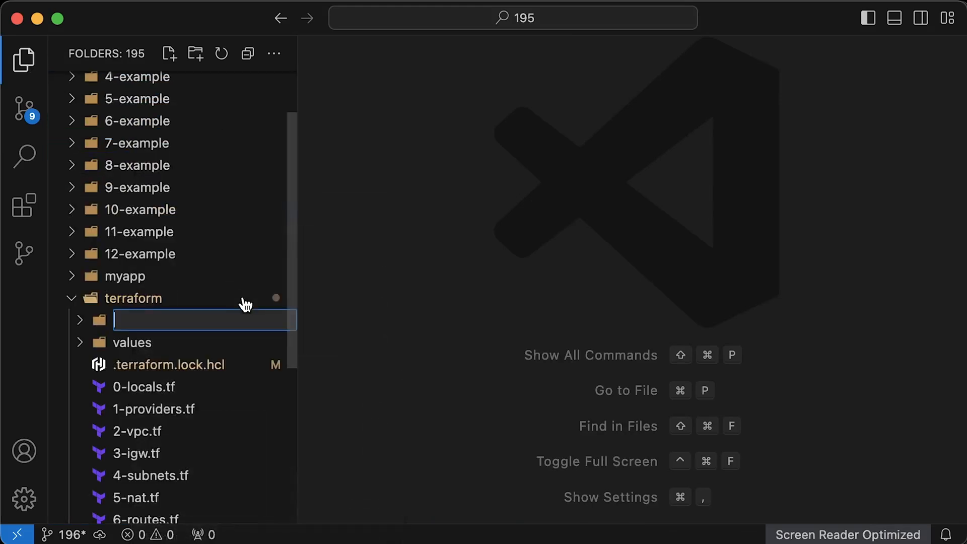
{"action": "type", "text": "iam"}
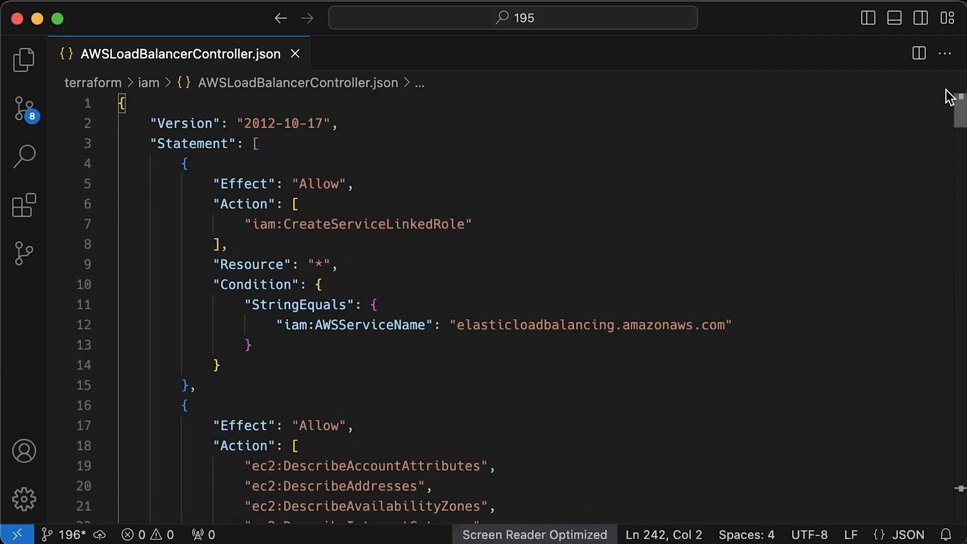
{"action": "scroll", "scroll_direction": "down", "scroll_amount": 3}
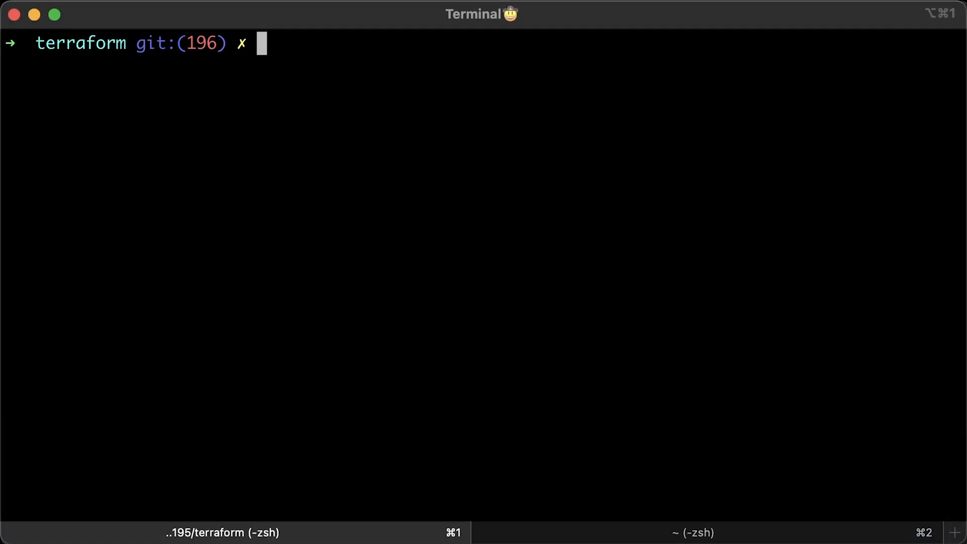
Run terraform apply from the terraform directory.
{"action": "type", "text": "terraform apply"}
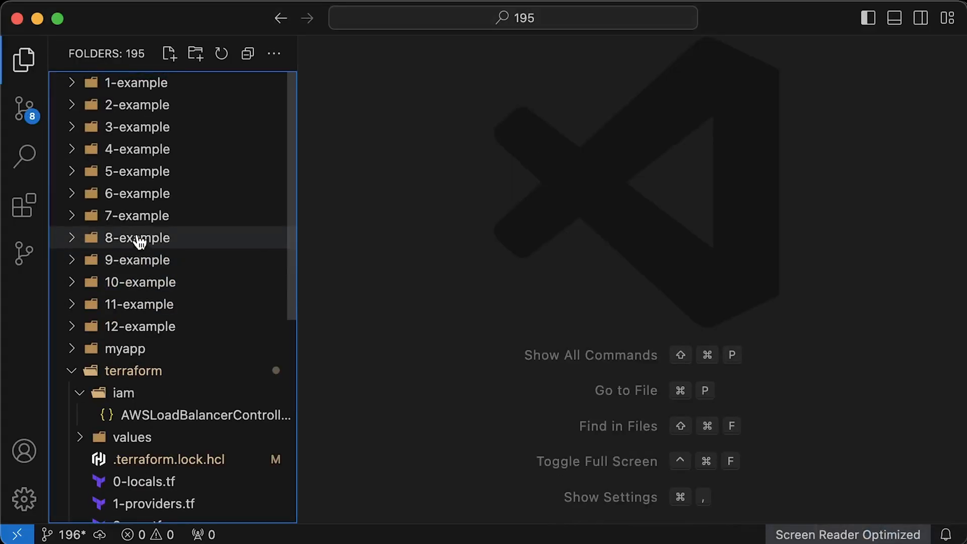
{"action": "left_click", "coordinate": [137, 170]}
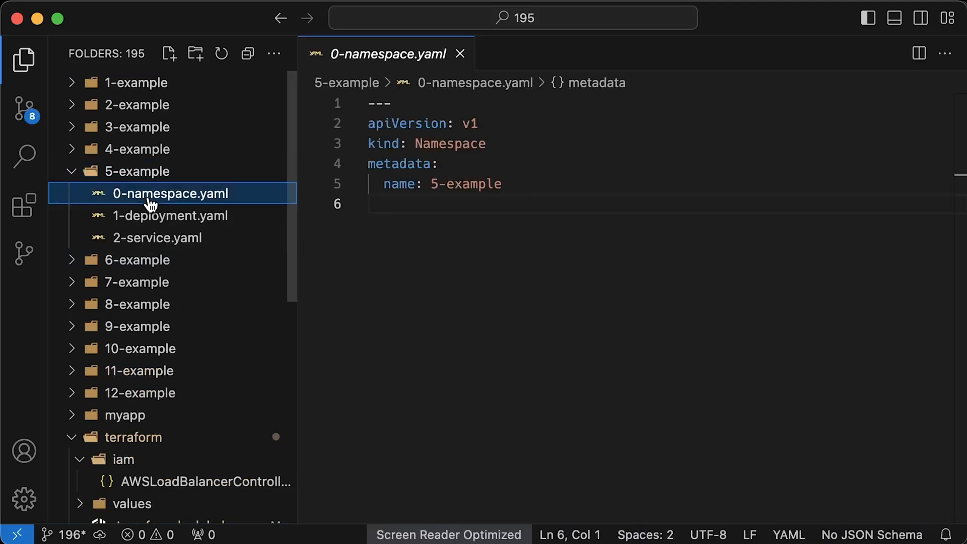
{"action": "left_click", "coordinate": [169, 216]}
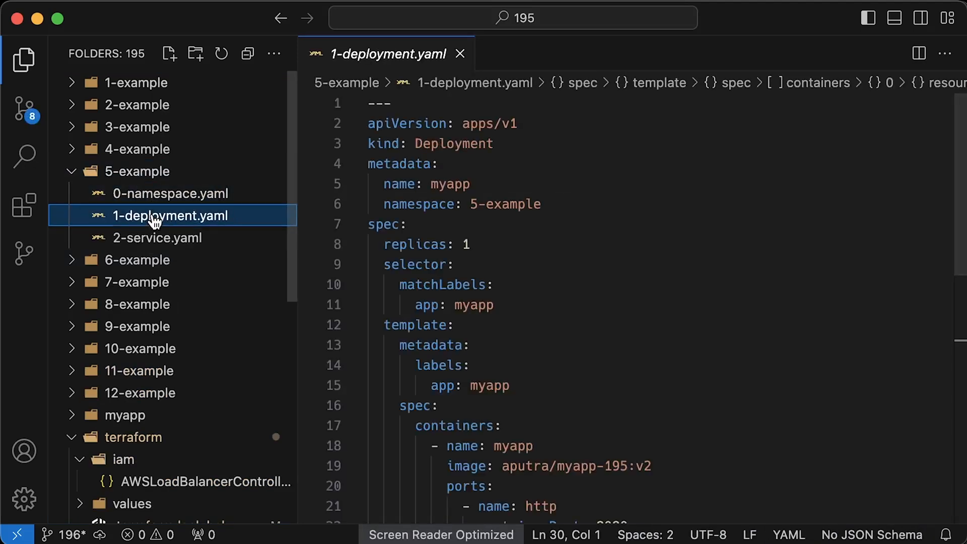
{"action": "scroll", "scroll_direction": "down", "scroll_amount": 3}
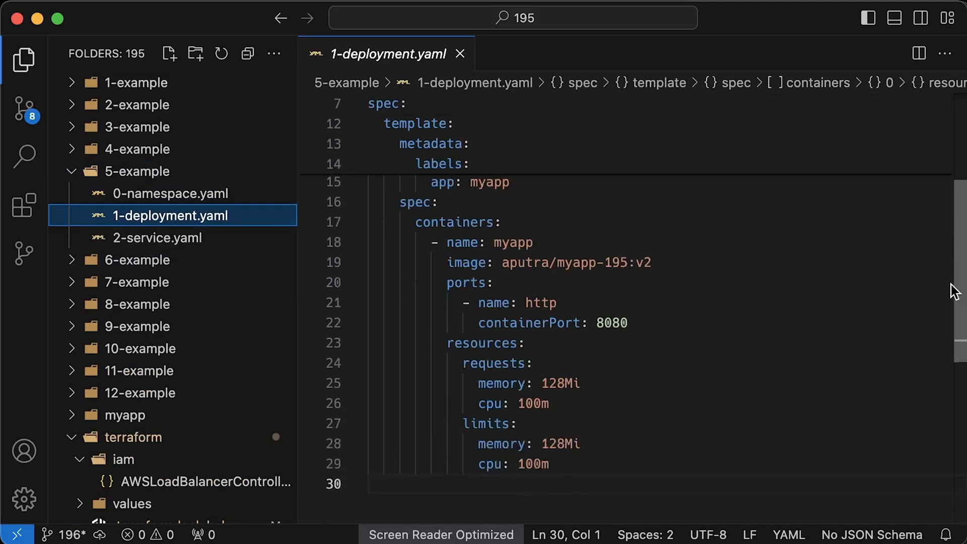
{"action": "left_click", "coordinate": [156, 237]}
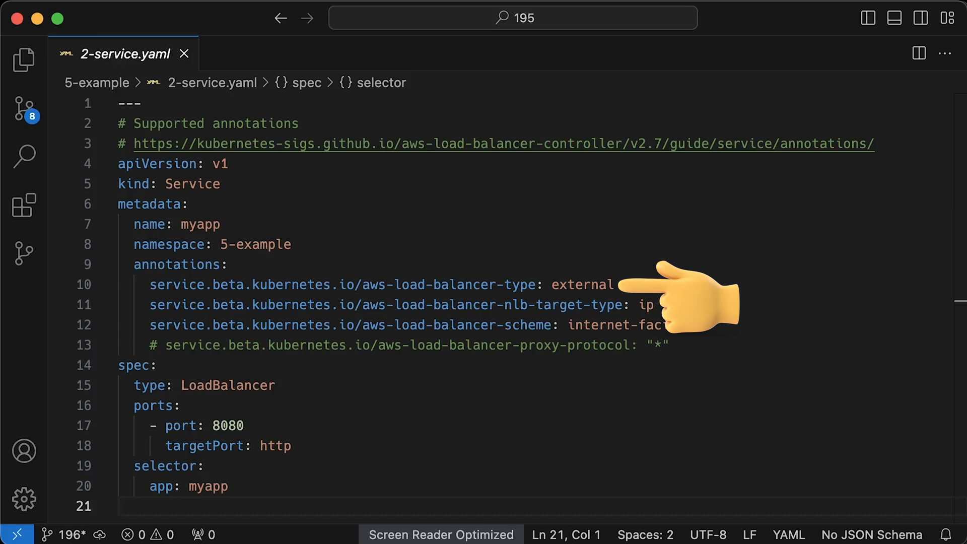
{"action": "mouse_move", "coordinate": [687, 306]}
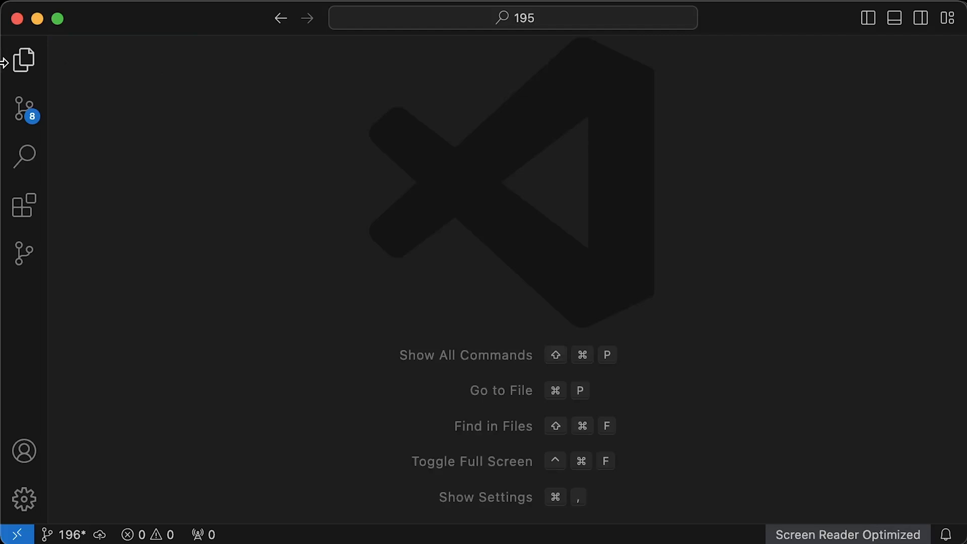
Reopen the Explorer to show the project's files and folders.
{"action": "left_click", "coordinate": [20, 59]}
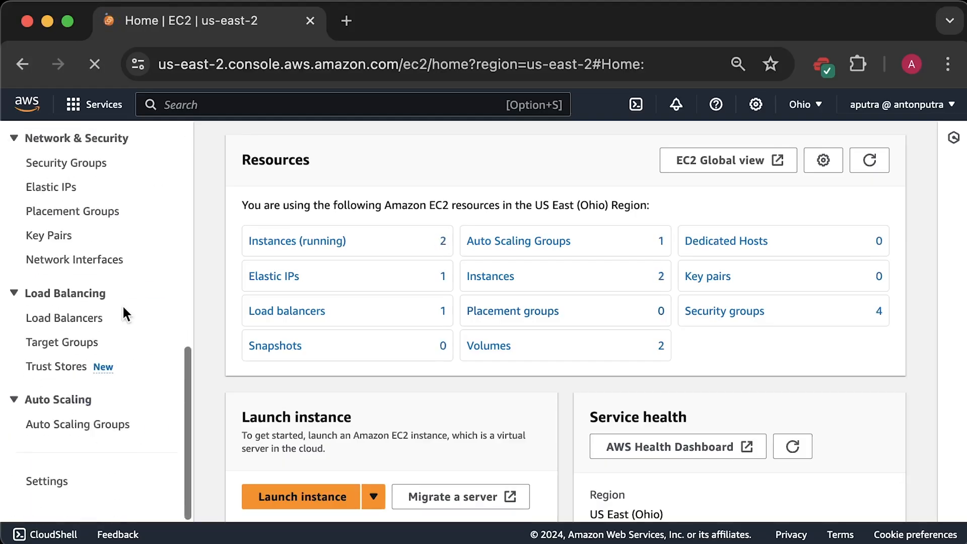
Go to Load Balancers in the EC2 sidebar, listing k8s-5example-myapp still provisioning.
{"action": "left_click", "coordinate": [65, 317]}
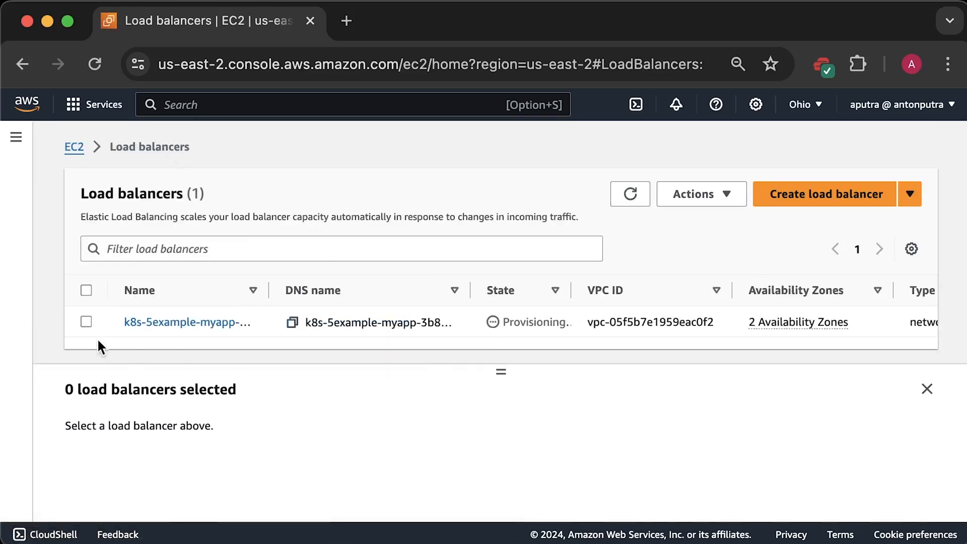
Select k8s-5example-myapp-3b8fa28894 to show its internet-facing Network load balancer details.
{"action": "left_click", "coordinate": [87, 322]}
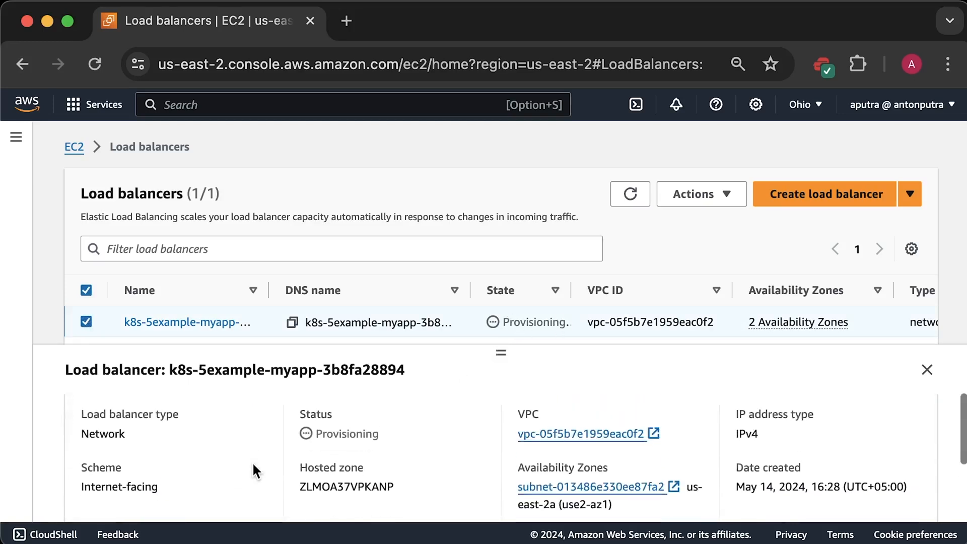
{"action": "mouse_move", "coordinate": [236, 472]}
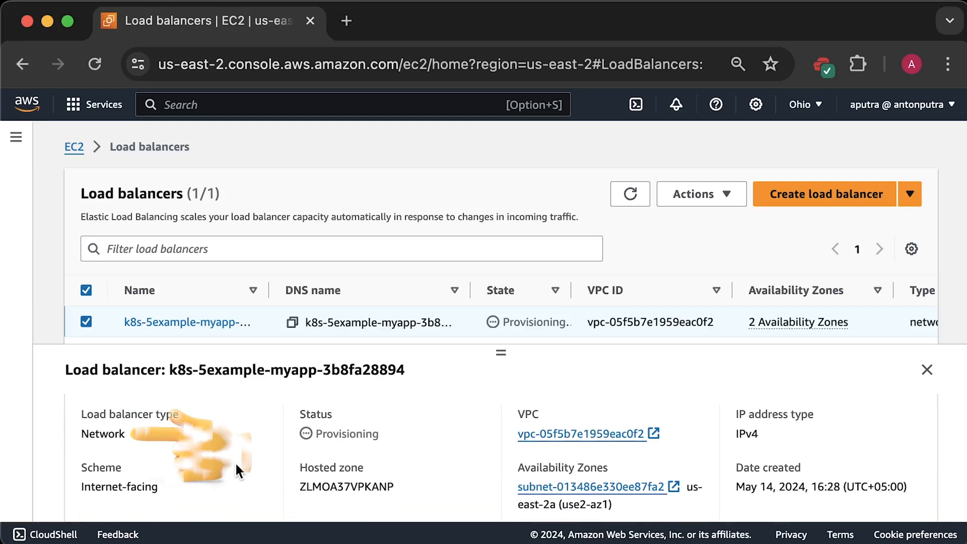
{"action": "mouse_move", "coordinate": [239, 473]}
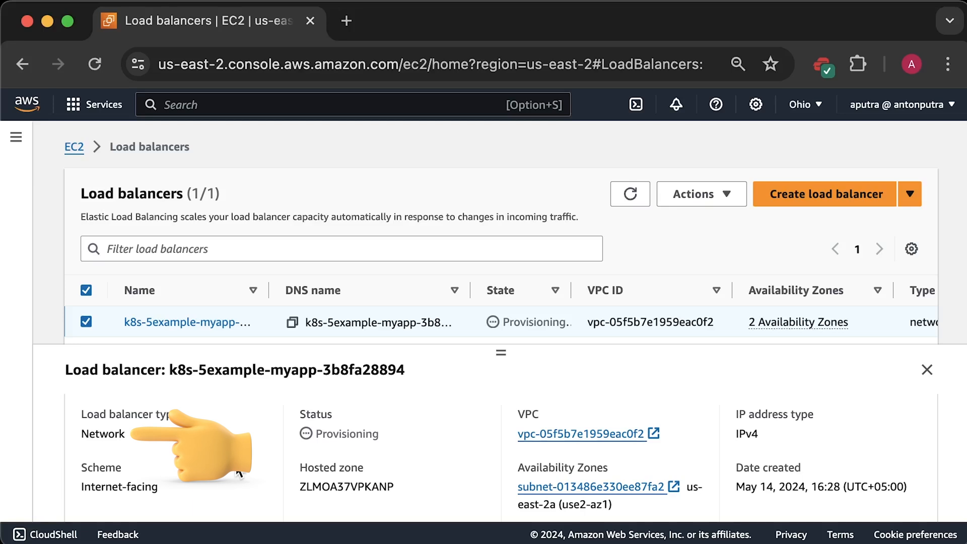
{"action": "mouse_move", "coordinate": [238, 468]}
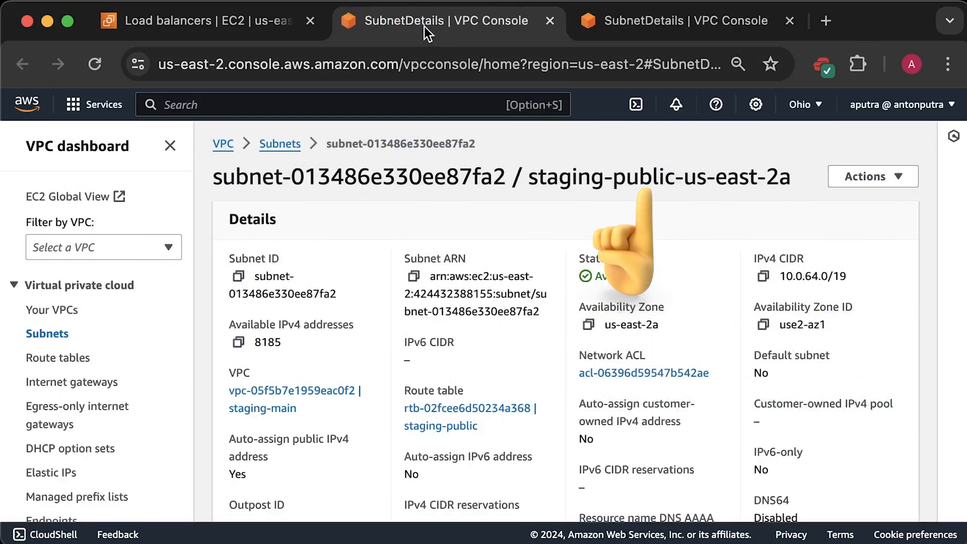
Close the subnet detail pages, returning to the load balancer now showing Active.
{"action": "left_click", "coordinate": [659, 20]}
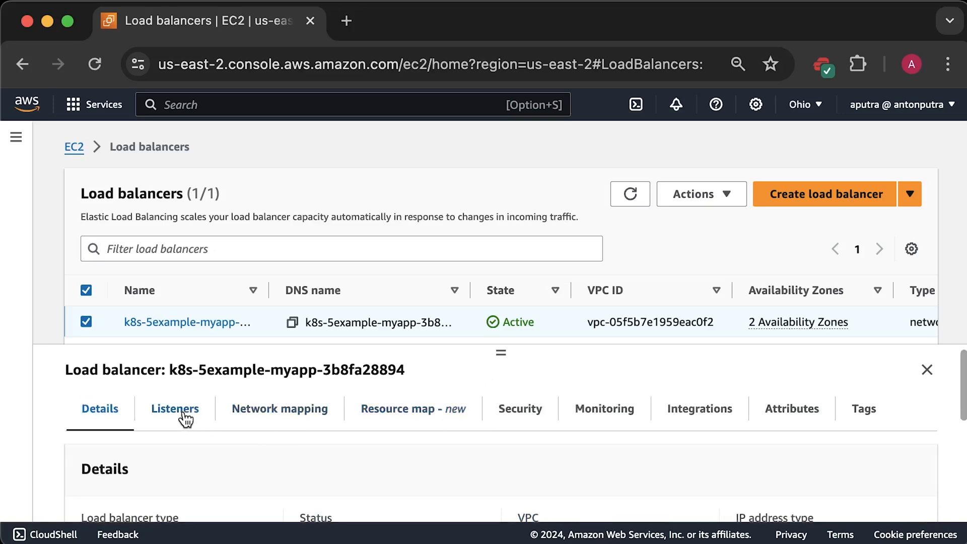
From the listeners, view the 5-example target group's registered target 10.0.23.35:8080 and refresh its health.
{"action": "left_click", "coordinate": [174, 409]}
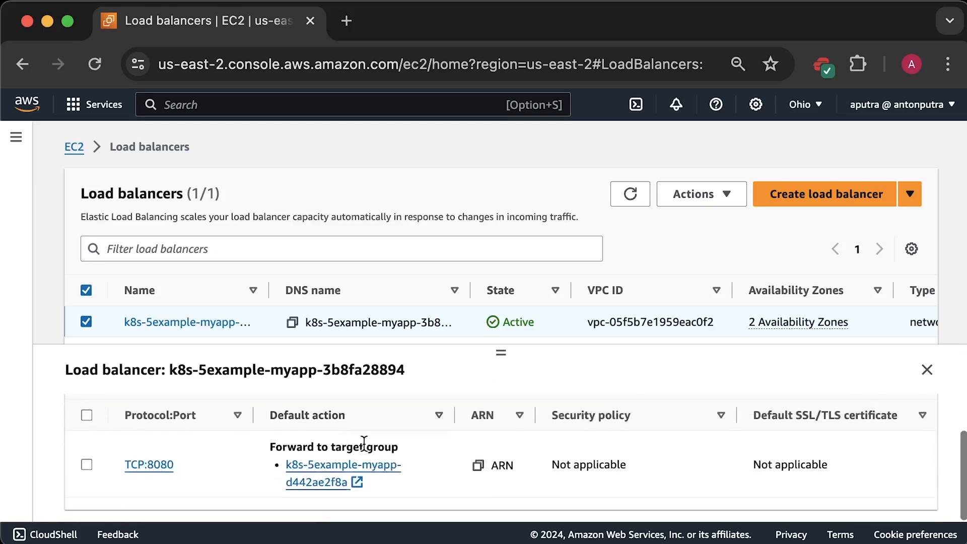
{"action": "left_click", "coordinate": [343, 465]}
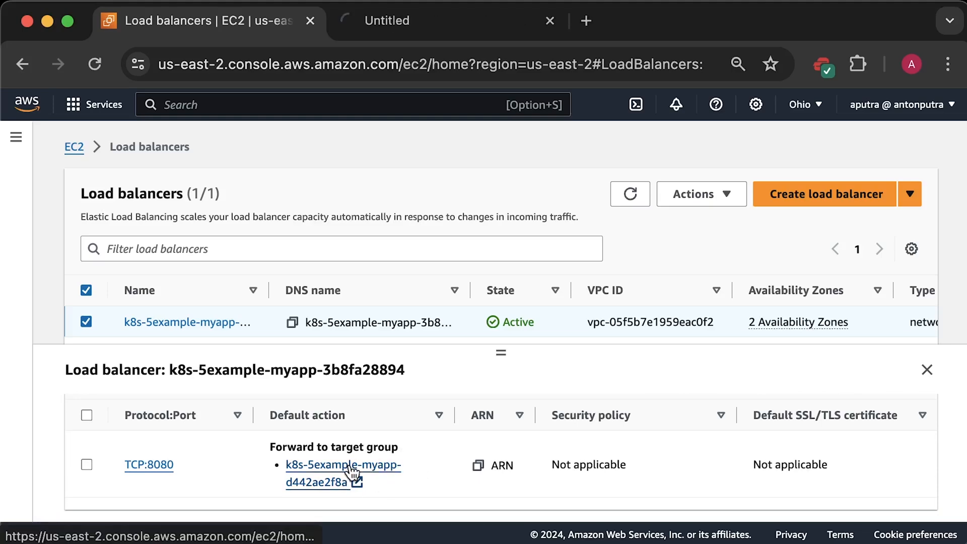
{"action": "left_click", "coordinate": [343, 465]}
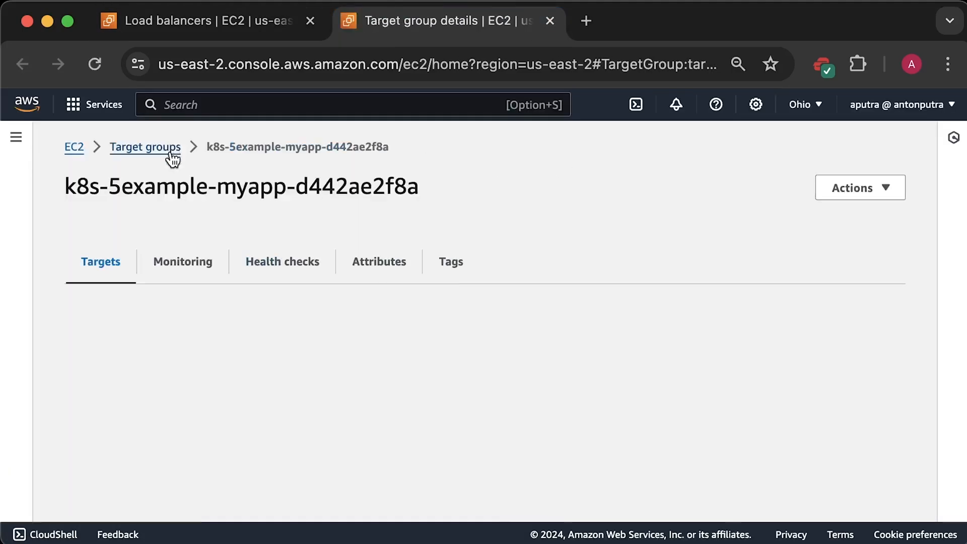
{"action": "scroll", "scroll_direction": "down", "scroll_amount": 3}
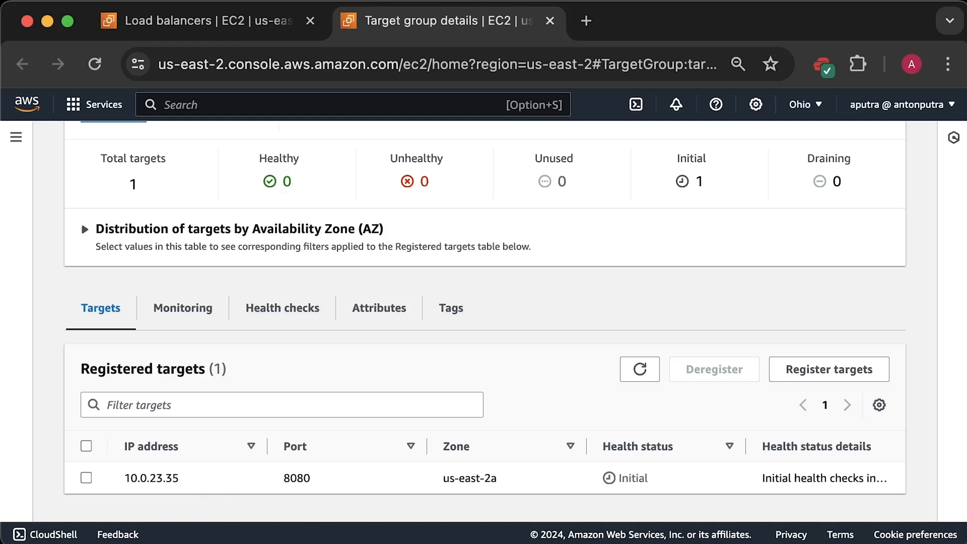
{"action": "double_click", "coordinate": [632, 477]}
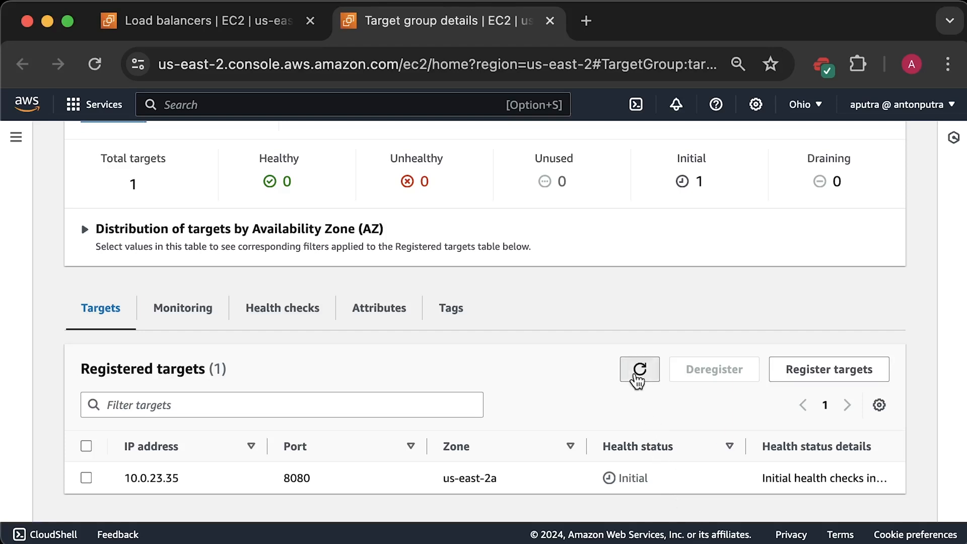
{"action": "left_click", "coordinate": [639, 369]}
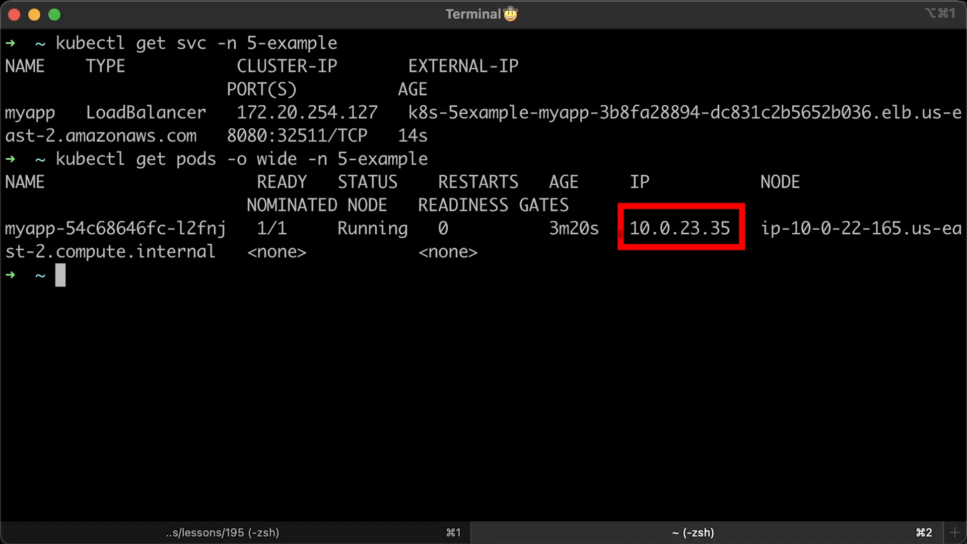
{"action": "type", "text": "curl \"localhost:8080/api/cpu?index=44\""}
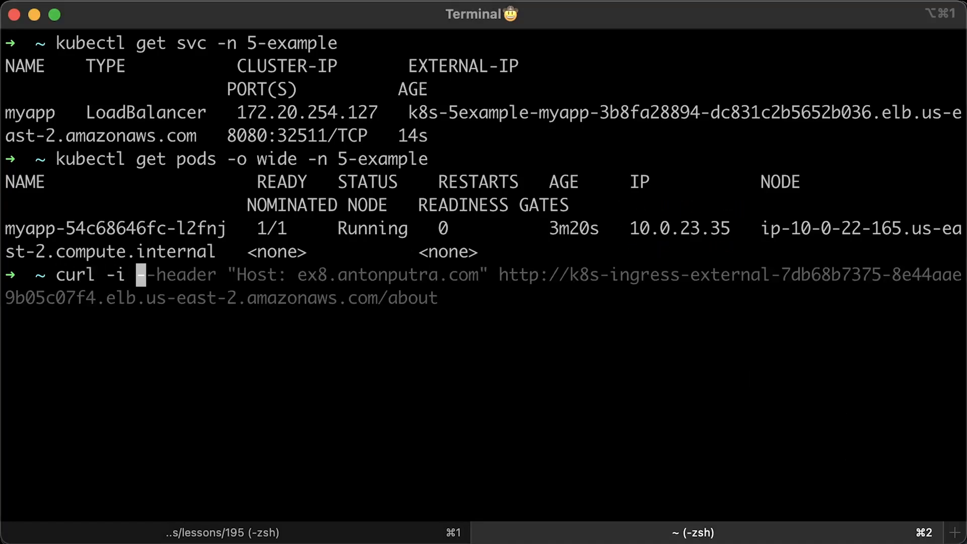
{"action": "type", "text": "curl -i http://k8s-5example-myapp-f5751cc9ff-aebe714592282191.elb.us-east-2.amazonaws.com:8080/about"}
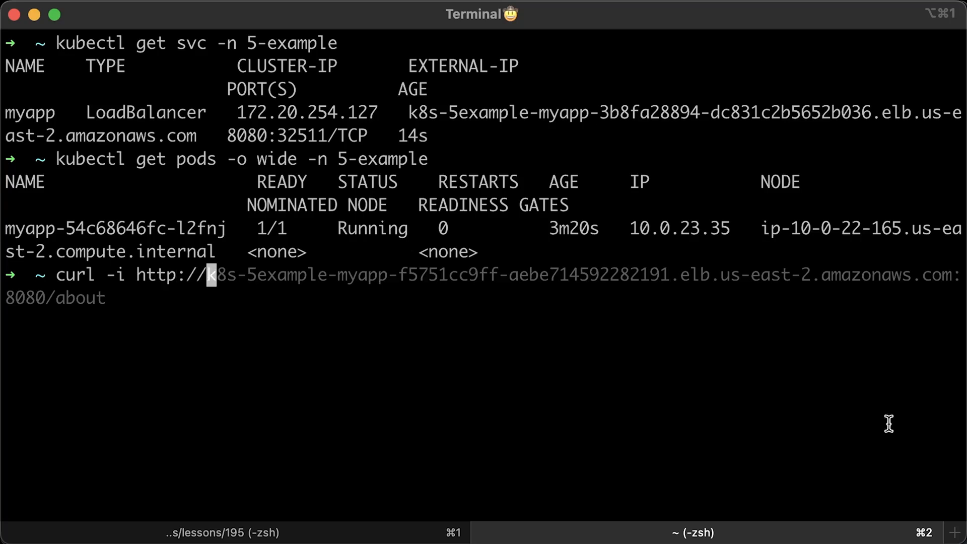
{"action": "left_click_drag", "start_coordinate": [407, 111], "coordinate": [195, 136]}
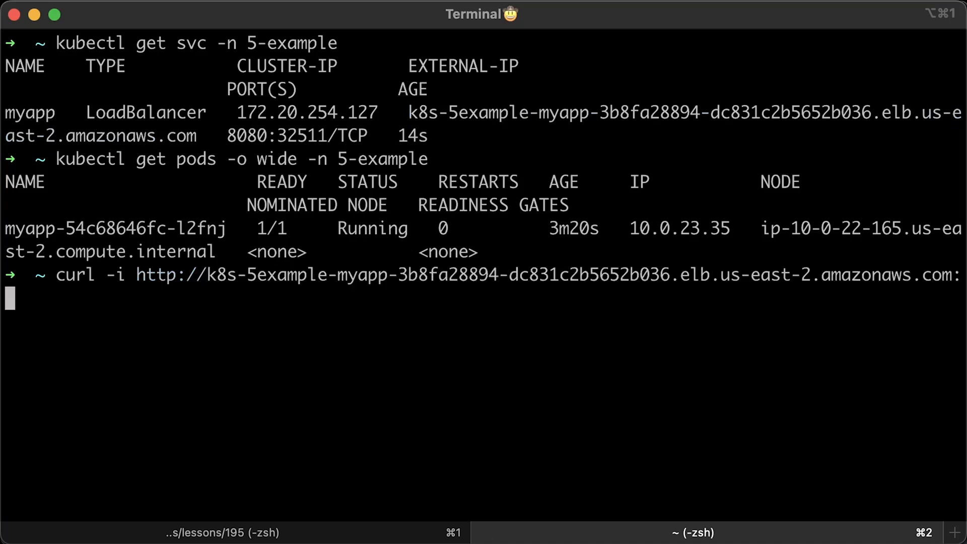
{"action": "type", "text": "8080"}
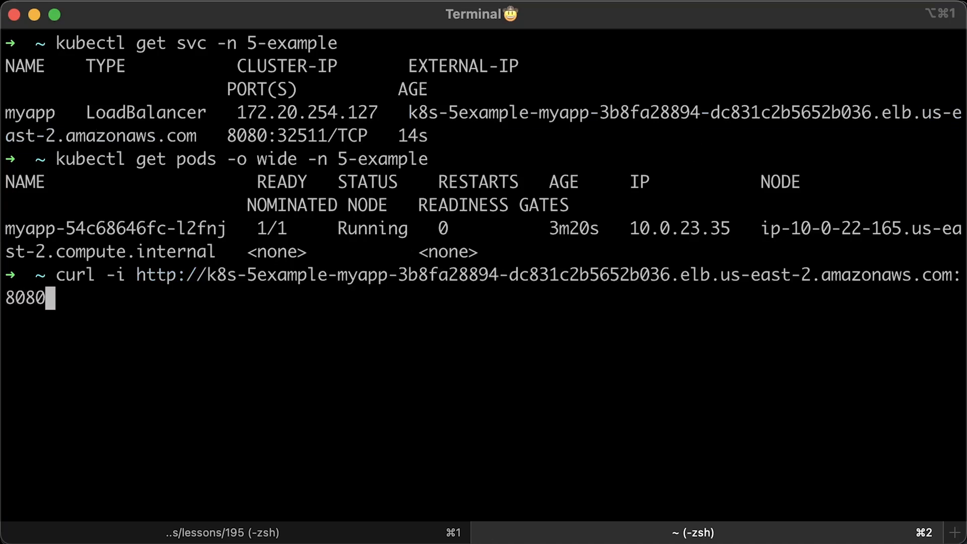
{"action": "type", "text": "/about"}
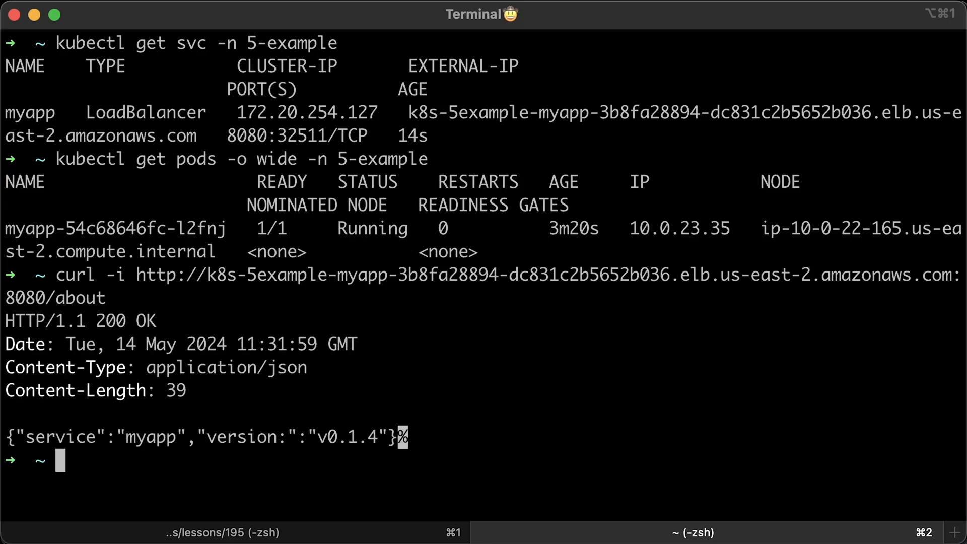
Delete the 5-example namespace with kubectl delete ns 5-example.
{"action": "type", "text": "kubectl delete ns 5-example"}
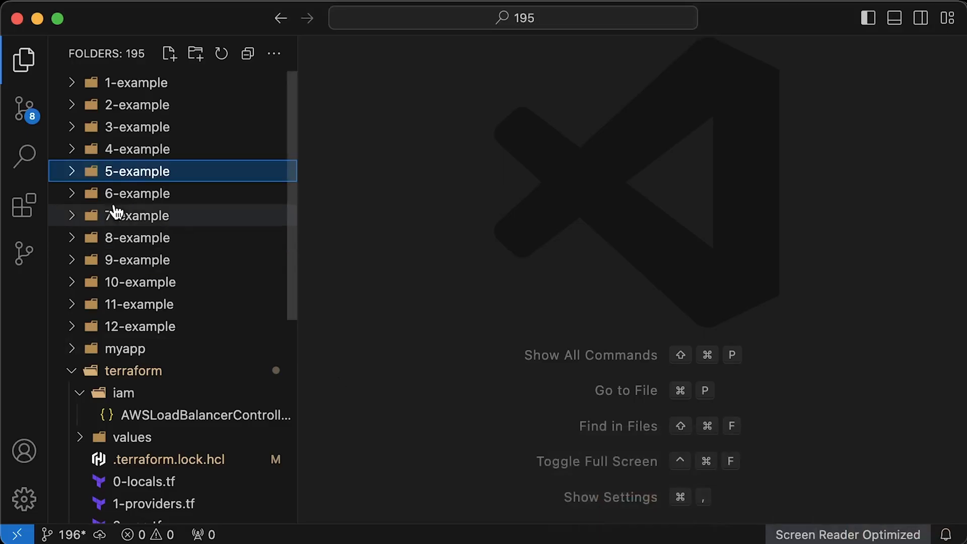
Review 6-example's deployment, service and ingress manifests with ALB annotations for ex6.antonputra.com.
{"action": "left_click", "coordinate": [137, 193]}
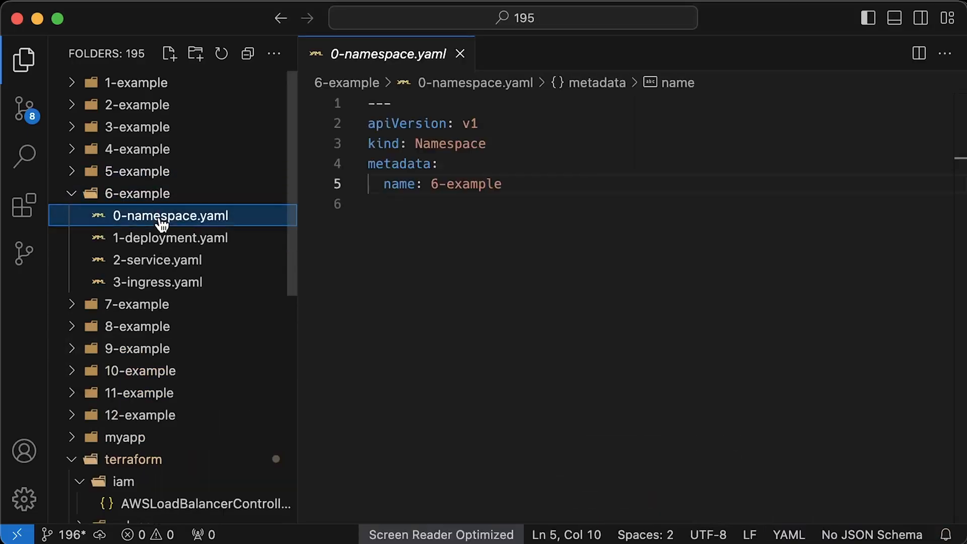
{"action": "left_click", "coordinate": [170, 237]}
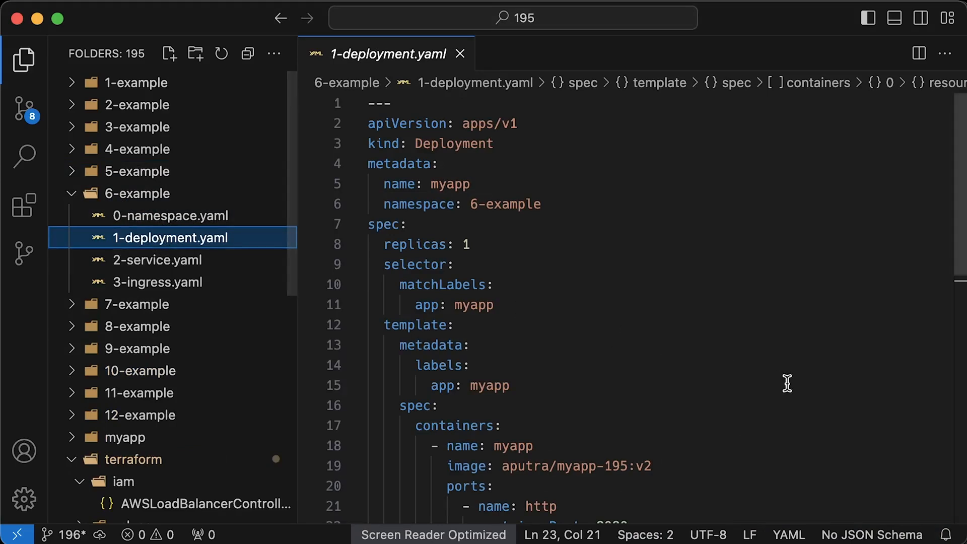
{"action": "mouse_move", "coordinate": [177, 265]}
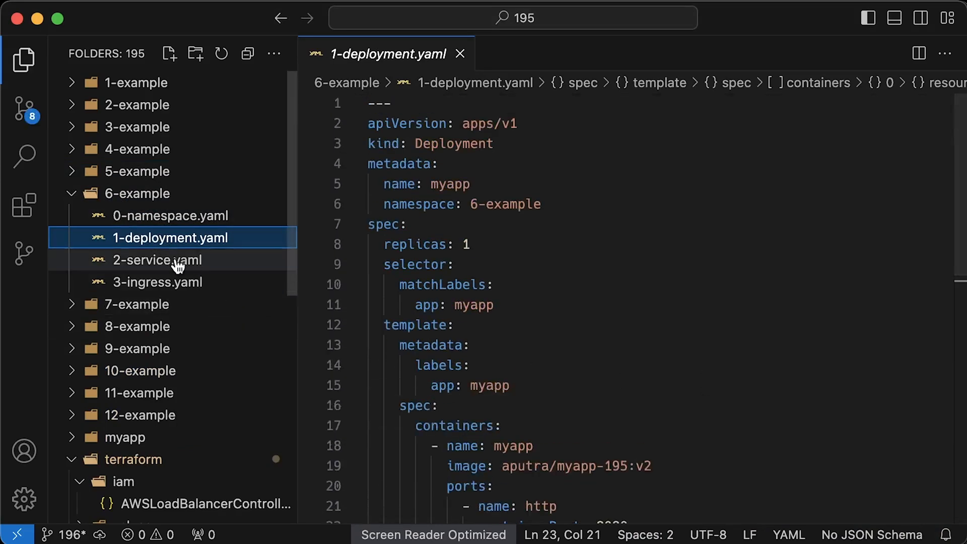
{"action": "left_click", "coordinate": [156, 260]}
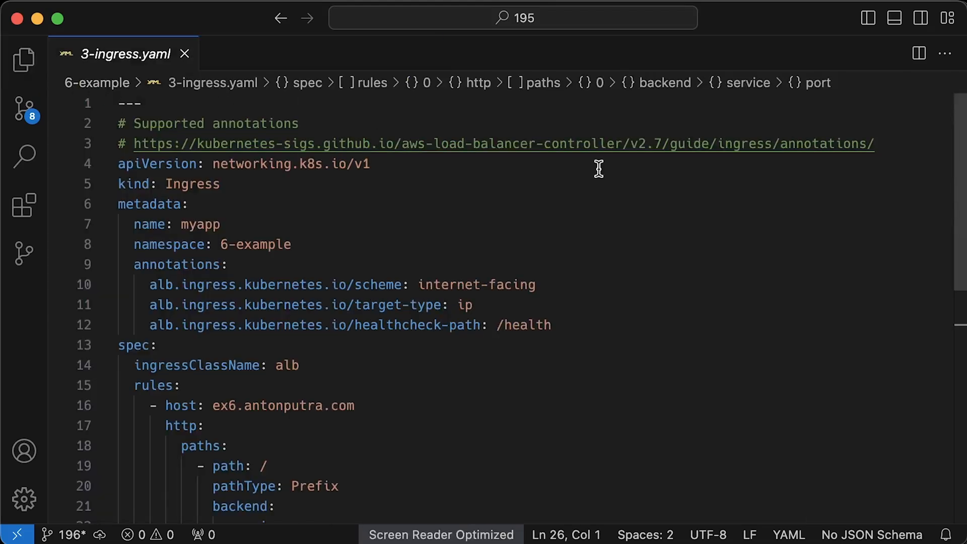
{"action": "scroll", "scroll_direction": "down", "scroll_amount": 3}
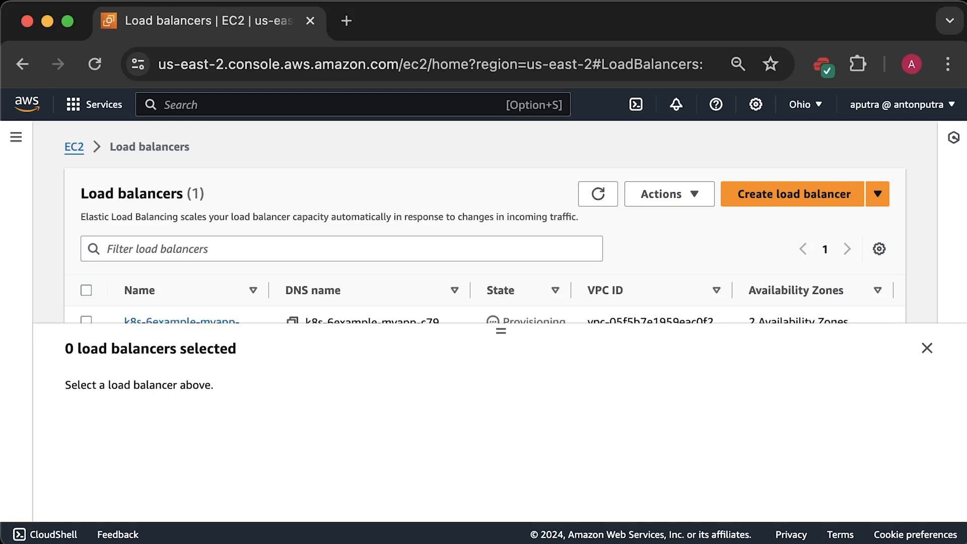
Select k8s-6example-myapp and refresh until it shows Active with an HTTP:80 listener.
{"action": "left_click_drag", "start_coordinate": [501, 331], "coordinate": [501, 370]}
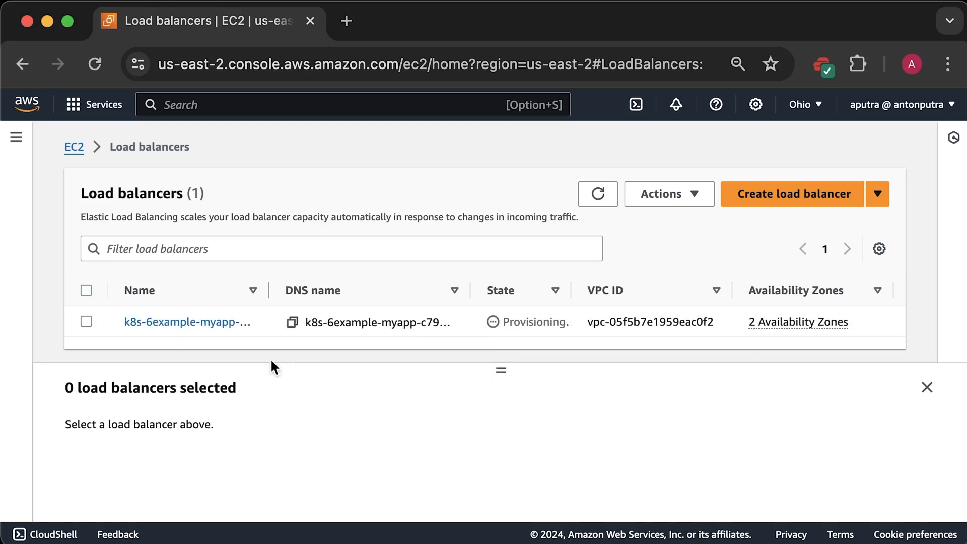
{"action": "left_click", "coordinate": [86, 322]}
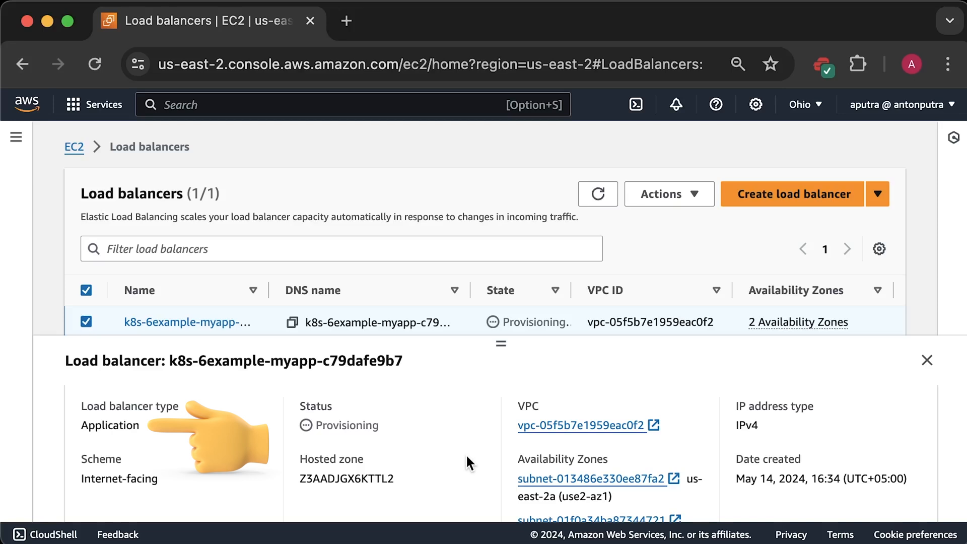
{"action": "scroll", "scroll_direction": "down", "scroll_amount": 3}
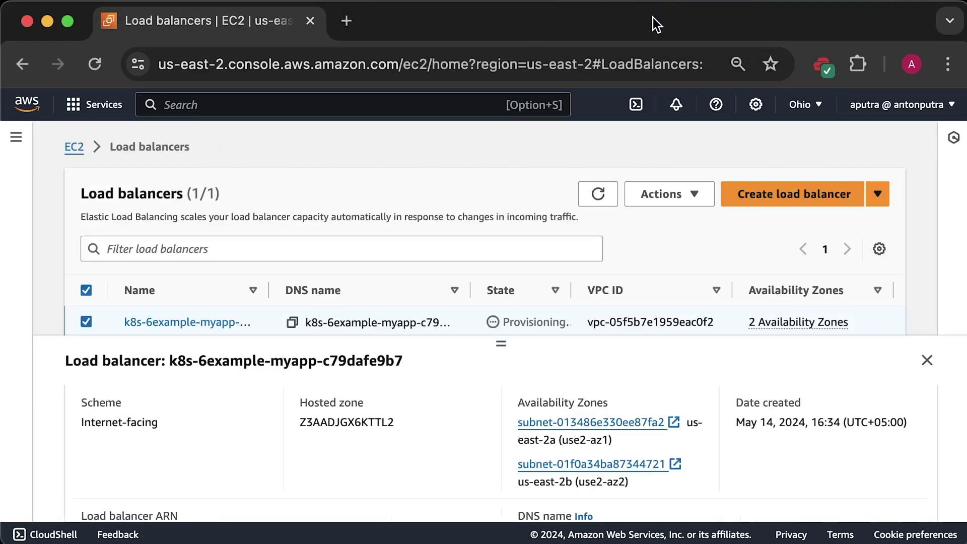
{"action": "left_click_drag", "start_coordinate": [501, 343], "coordinate": [501, 358]}
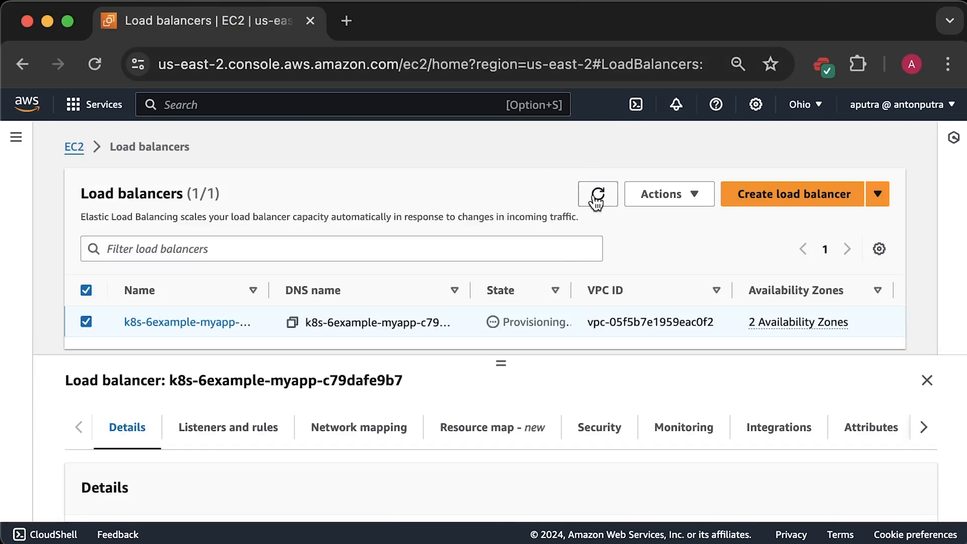
{"action": "left_click", "coordinate": [597, 194]}
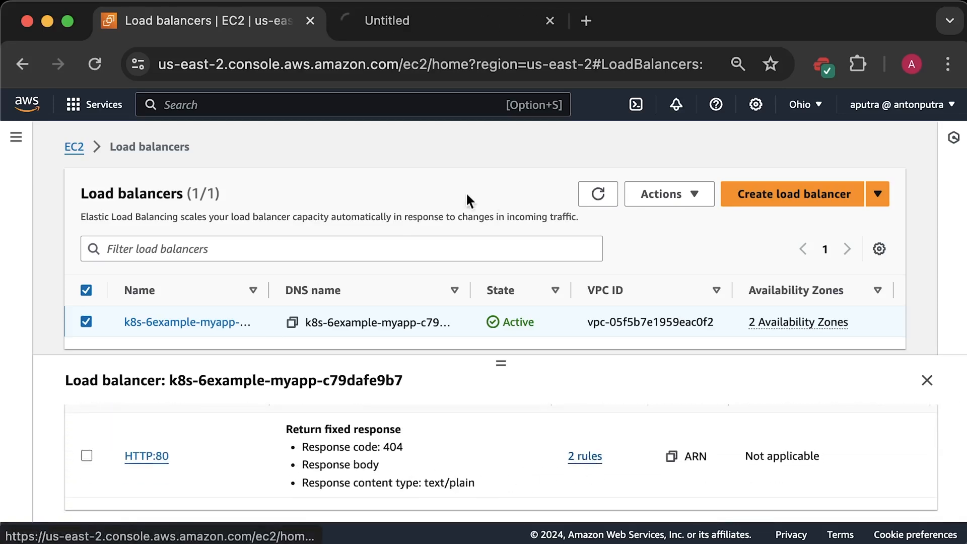
View the HTTP:80 listener rules and the k8s-6example-myapp-1c4a8291e7 target group for ex6.antonputra.com.
{"action": "left_click", "coordinate": [584, 456]}
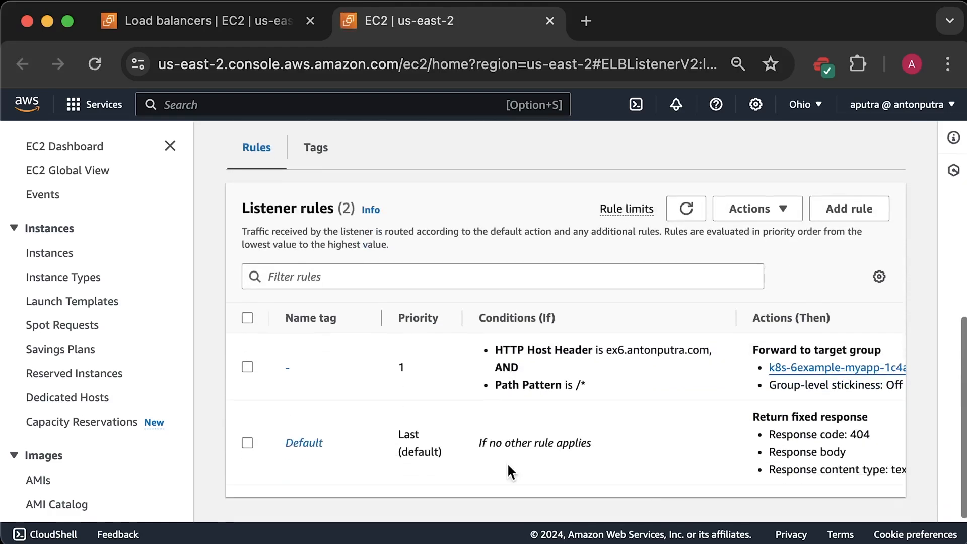
{"action": "left_click", "coordinate": [587, 21]}
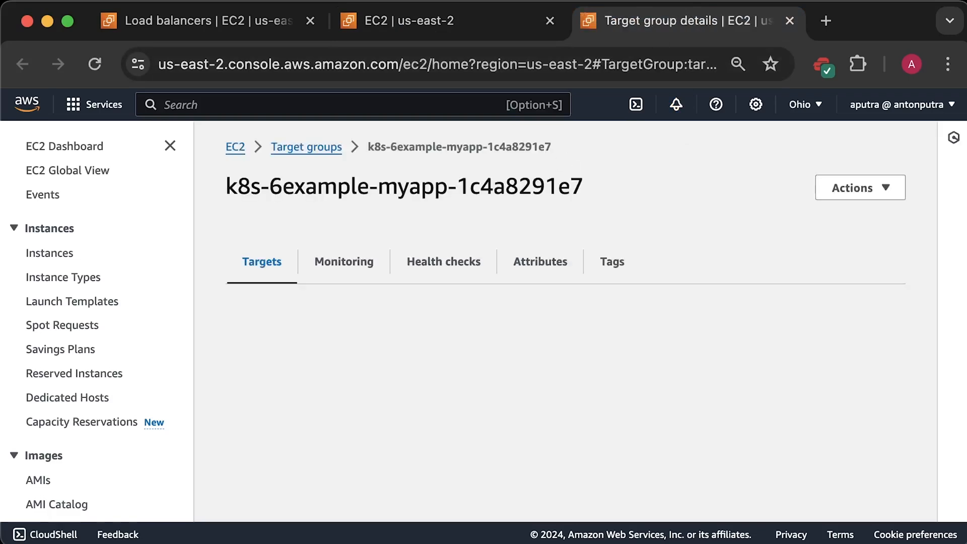
{"action": "scroll", "scroll_direction": "down", "scroll_amount": 3}
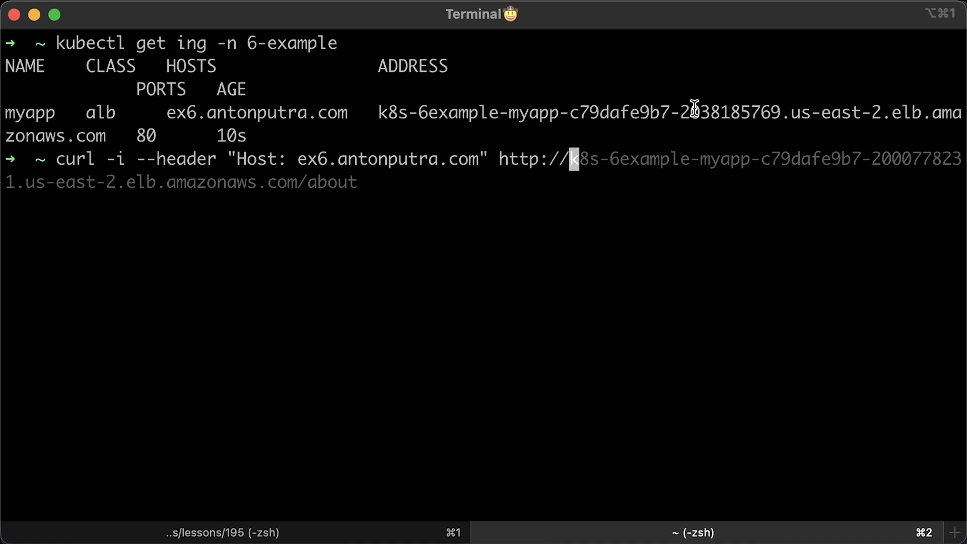
Curl /about on the ingress address with Host: ex6.antonputra.com for 200 OK, then delete namespace 6-example.
{"action": "double_click", "coordinate": [693, 110]}
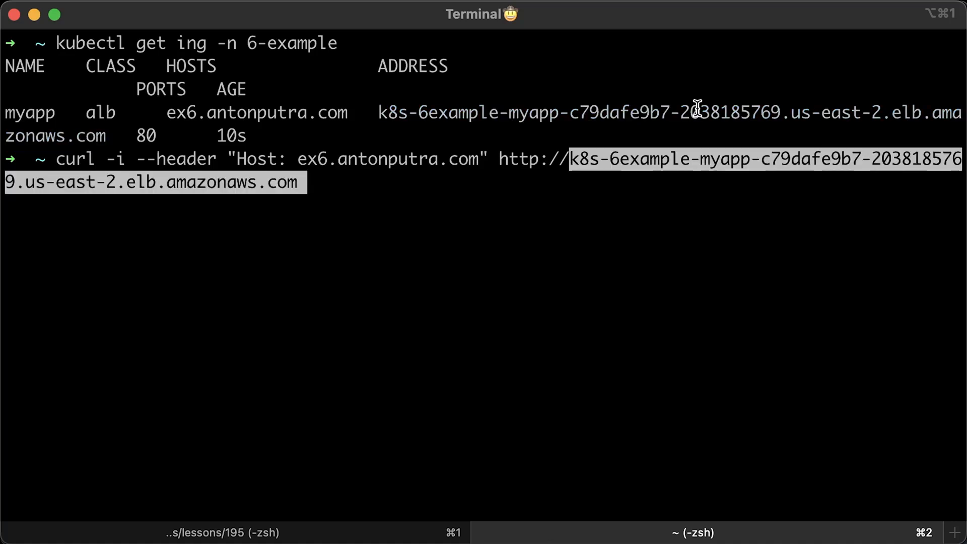
{"action": "type", "text": "/about"}
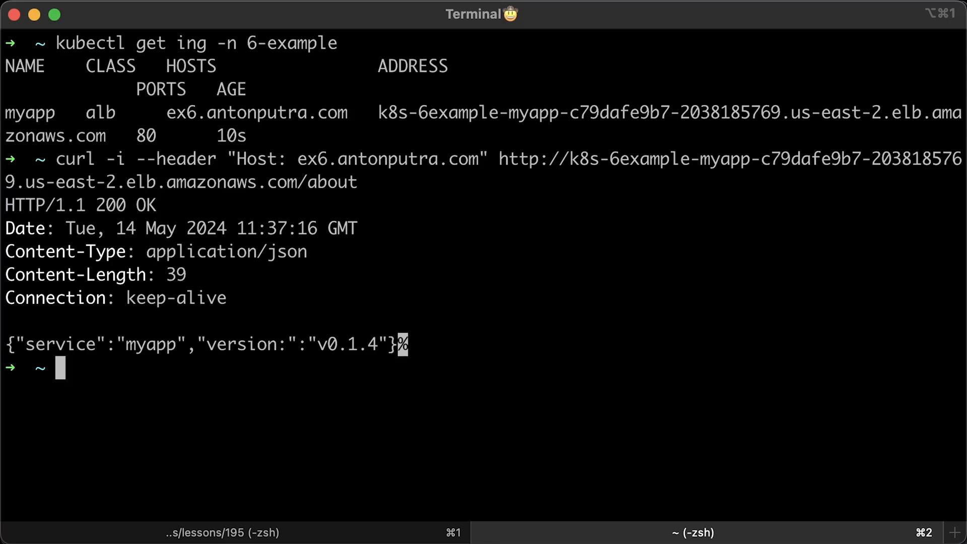
{"action": "type", "text": "kubectl delete ns 6-example"}
{"action": "type", "text": "certificate manager"}
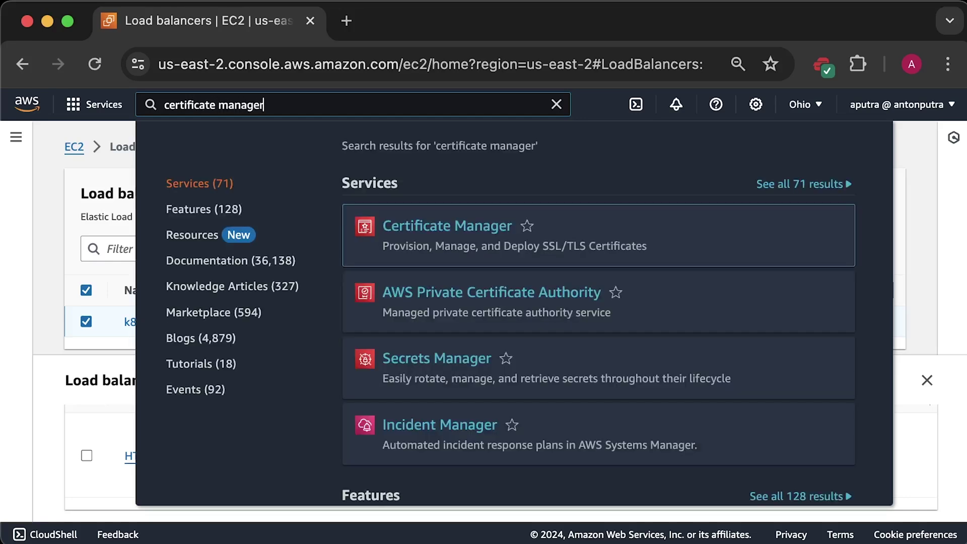
Go to Certificate Manager and start requesting a public certificate.
{"action": "left_click", "coordinate": [447, 226]}
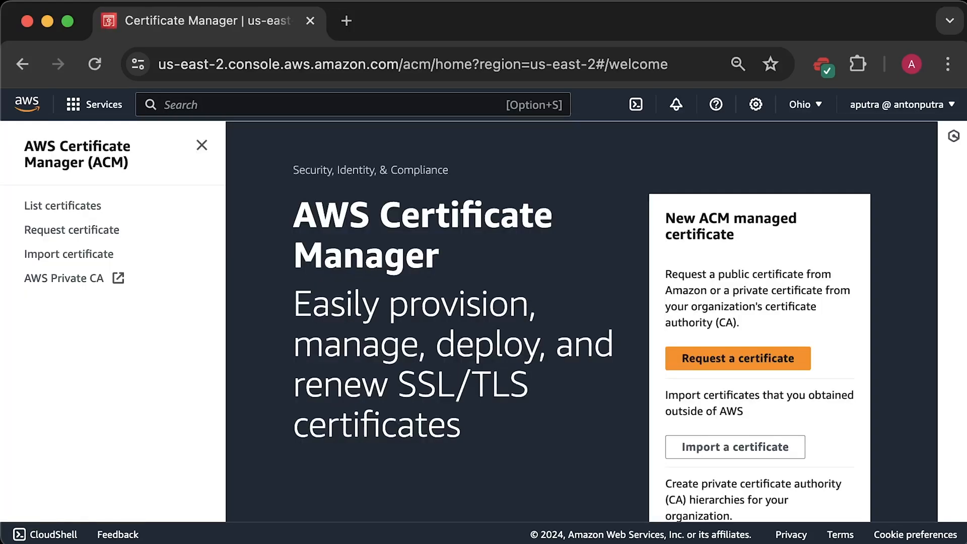
{"action": "mouse_move", "coordinate": [200, 149]}
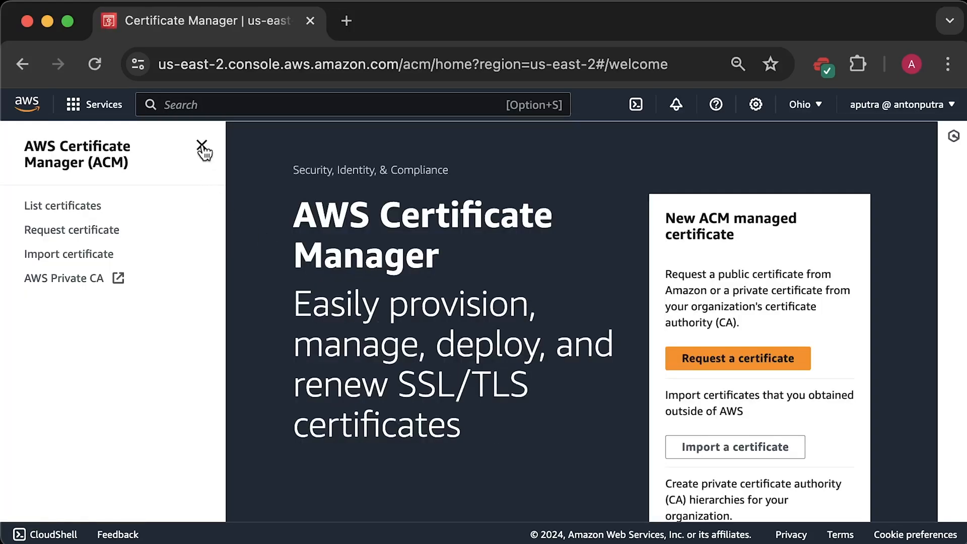
{"action": "left_click", "coordinate": [737, 359]}
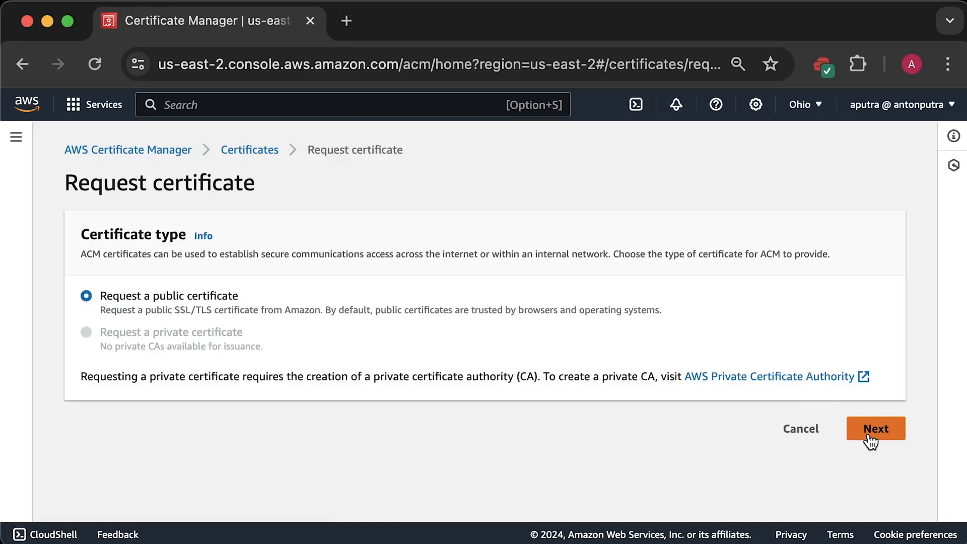
Request a DNS-validated RSA 2048 public certificate for ex7.antonputra.com.
{"action": "left_click", "coordinate": [874, 429]}
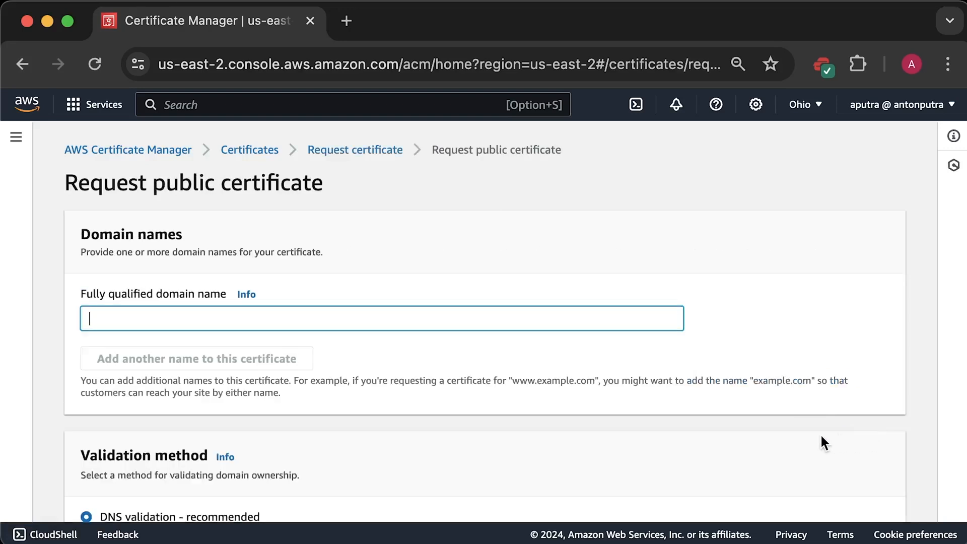
{"action": "type", "text": "ex7.antonputra.com"}
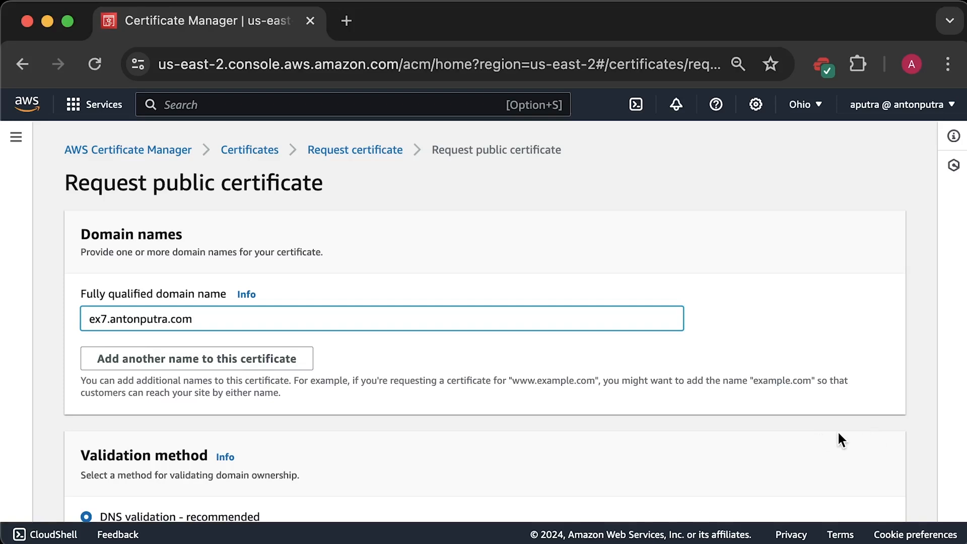
{"action": "scroll", "scroll_direction": "down", "scroll_amount": 3}
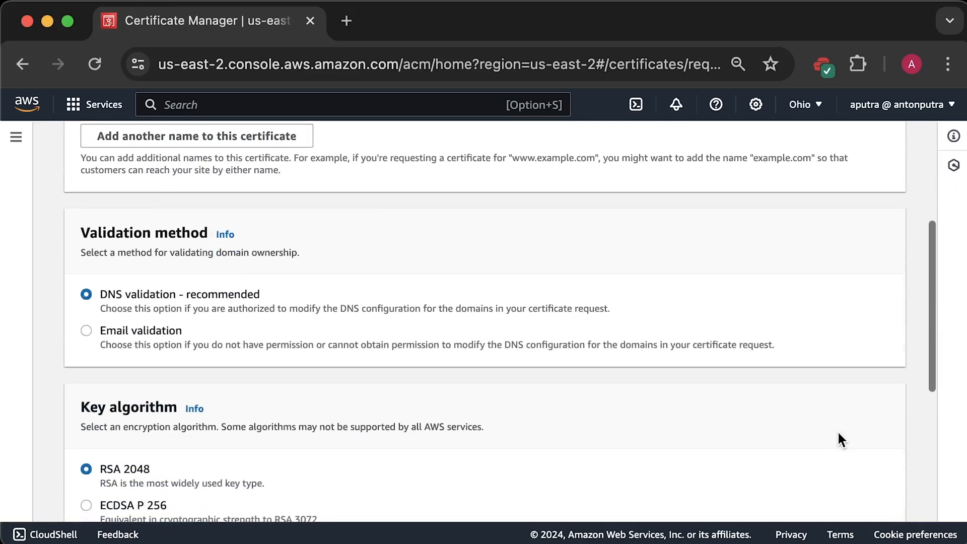
{"action": "scroll", "scroll_direction": "down", "scroll_amount": 3}
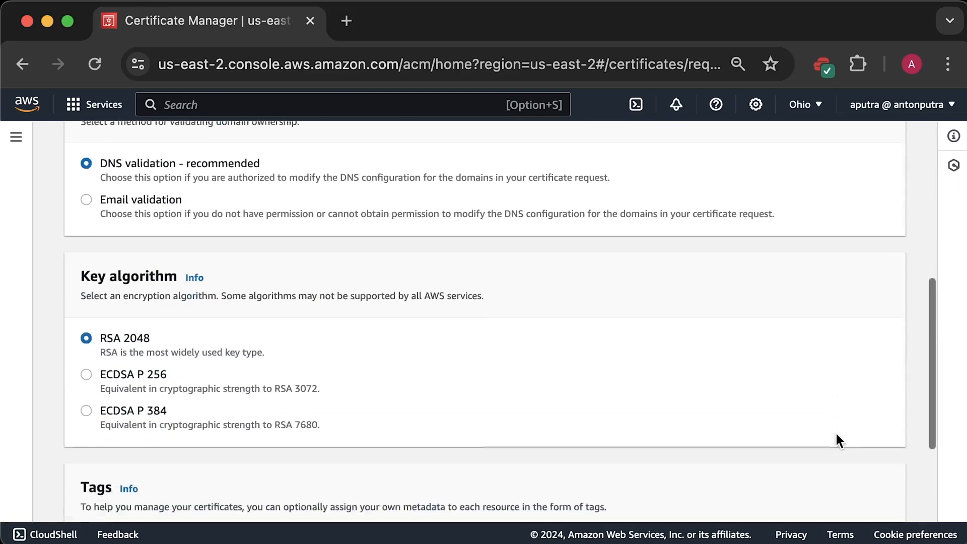
{"action": "scroll", "scroll_direction": "down", "scroll_amount": 3}
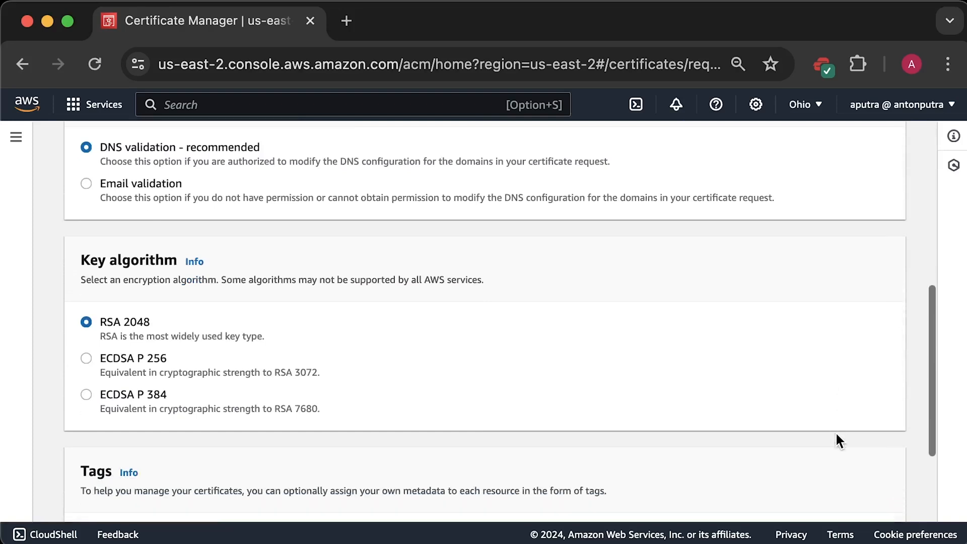
{"action": "scroll", "scroll_direction": "down", "scroll_amount": 3}
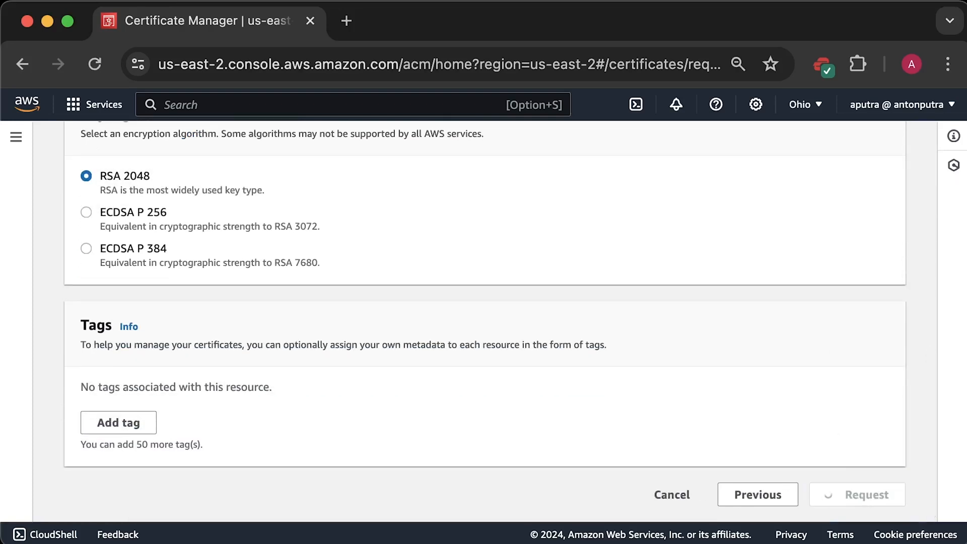
{"action": "left_click", "coordinate": [864, 495]}
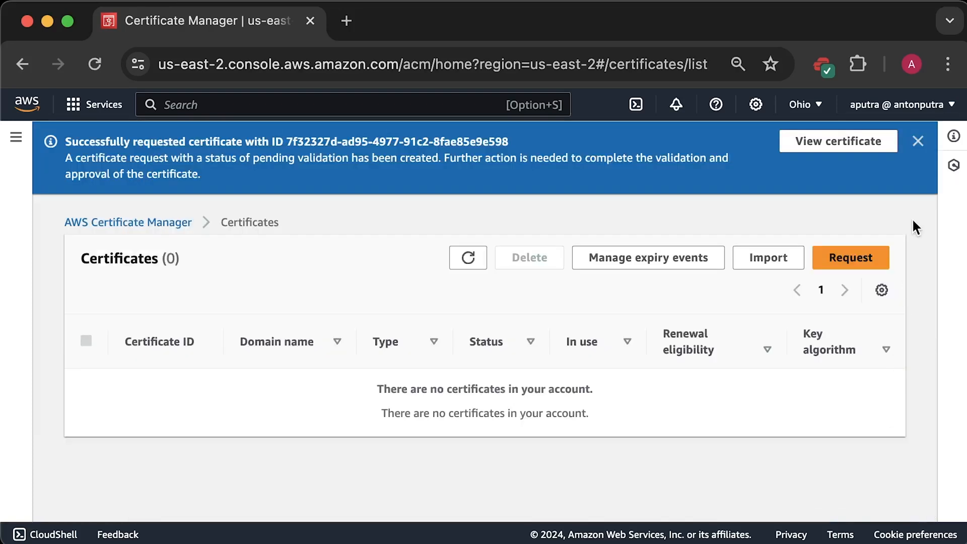
{"action": "left_click", "coordinate": [917, 141]}
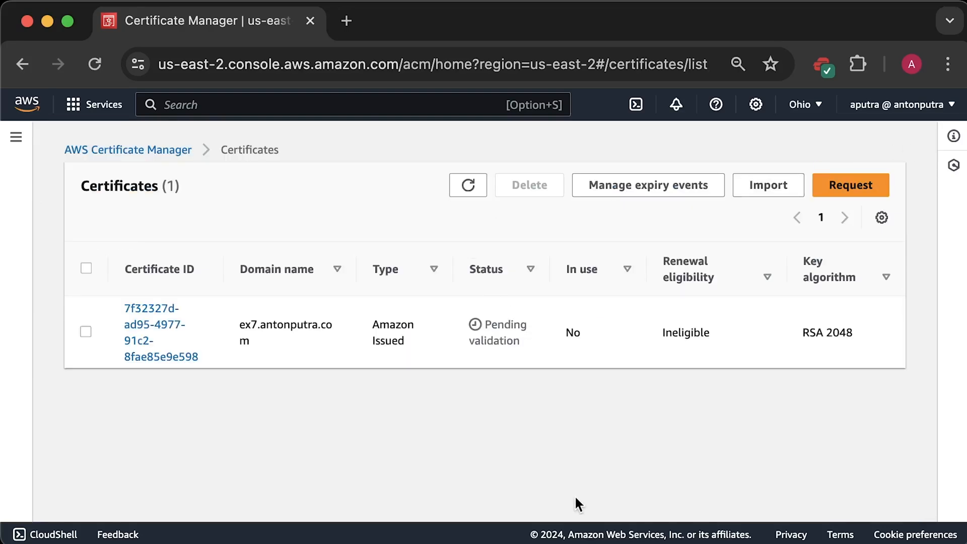
{"action": "mouse_move", "coordinate": [151, 329]}
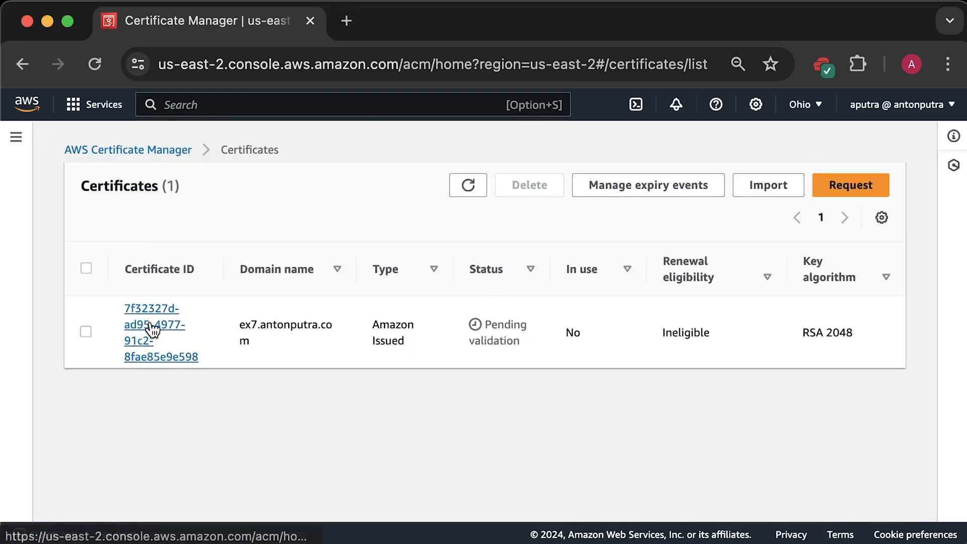
From the certificate's details, create its DNS validation CNAME record in Route 53.
{"action": "left_click", "coordinate": [151, 324]}
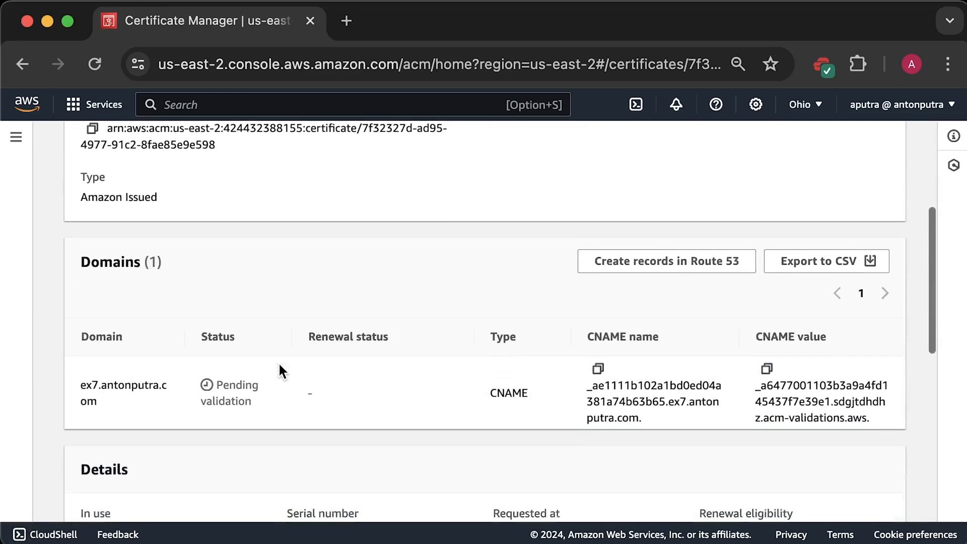
{"action": "scroll", "scroll_direction": "down", "scroll_amount": 3}
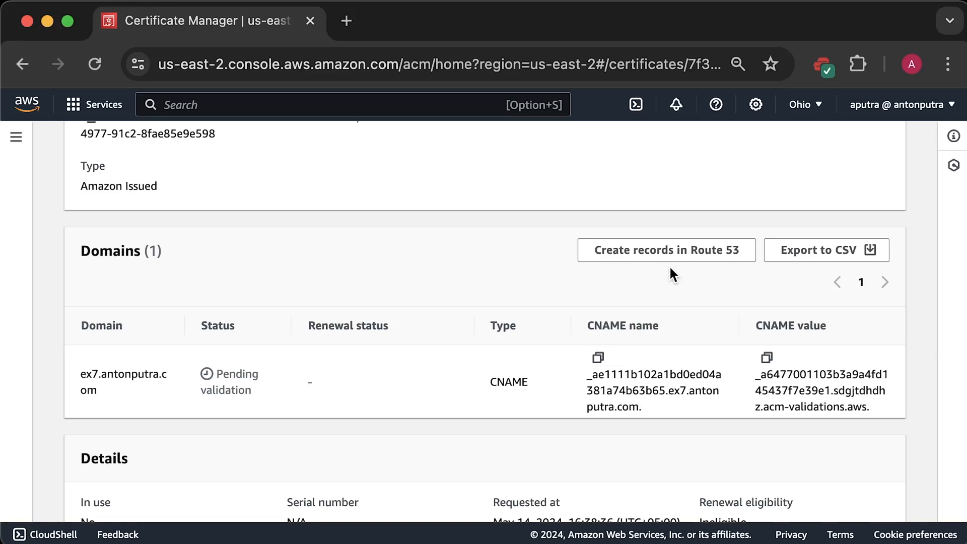
{"action": "left_click", "coordinate": [667, 250]}
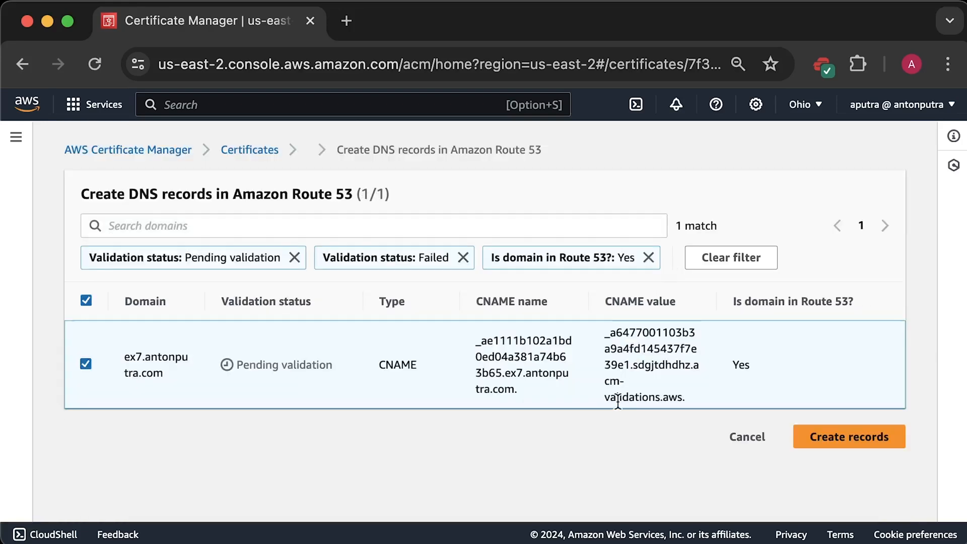
{"action": "left_click", "coordinate": [848, 436]}
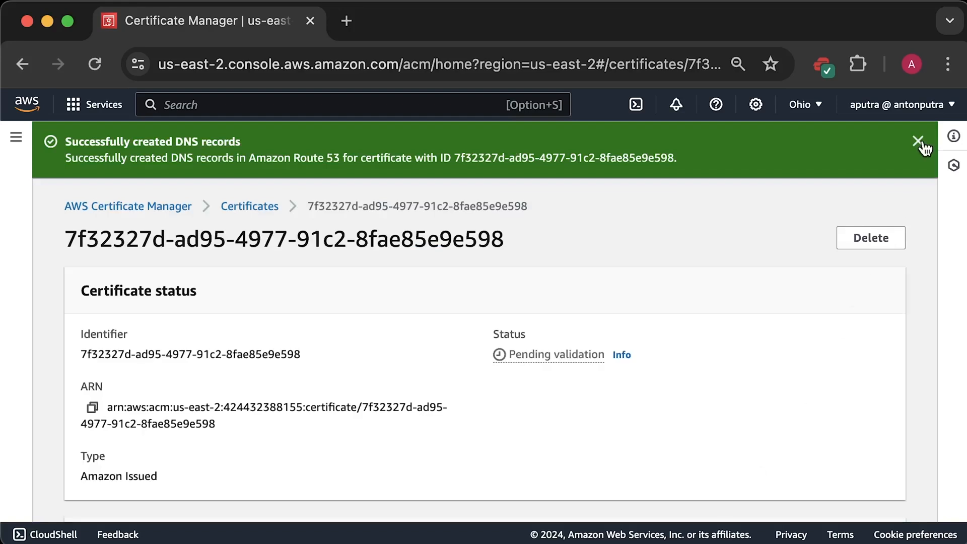
{"action": "left_click", "coordinate": [916, 140]}
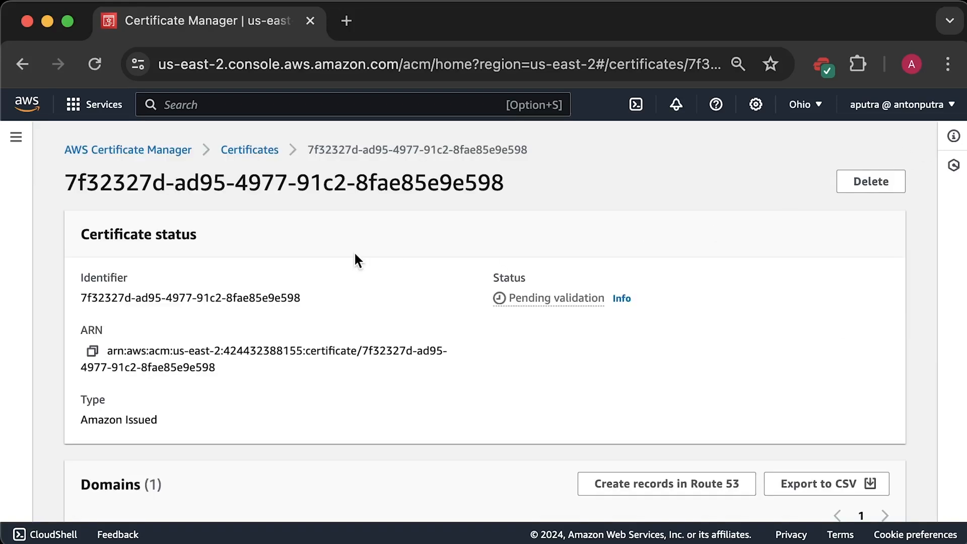
{"action": "left_click", "coordinate": [249, 149]}
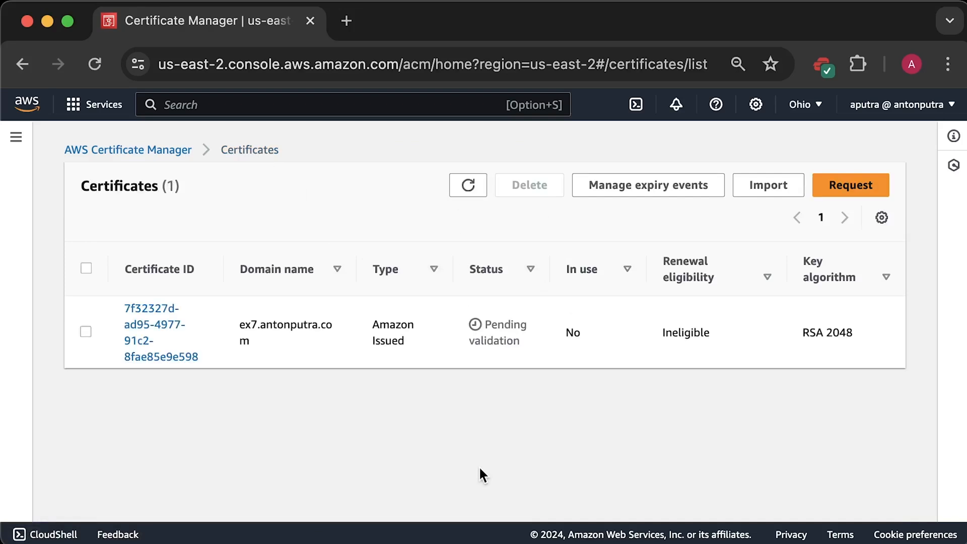
In a duplicate tab, check the antonputra.com hosted zone for the validation CNAME record.
{"action": "right_click", "coordinate": [198, 21]}
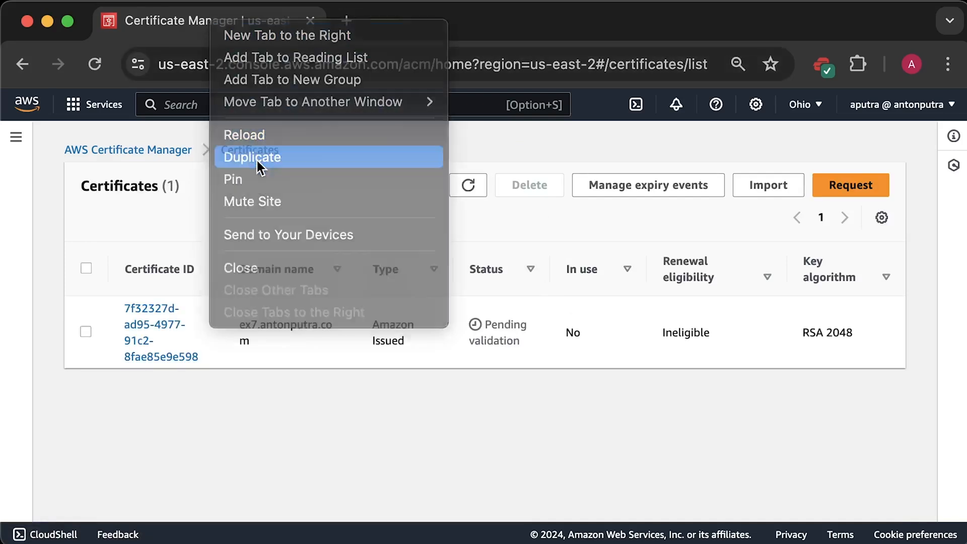
{"action": "left_click", "coordinate": [252, 157]}
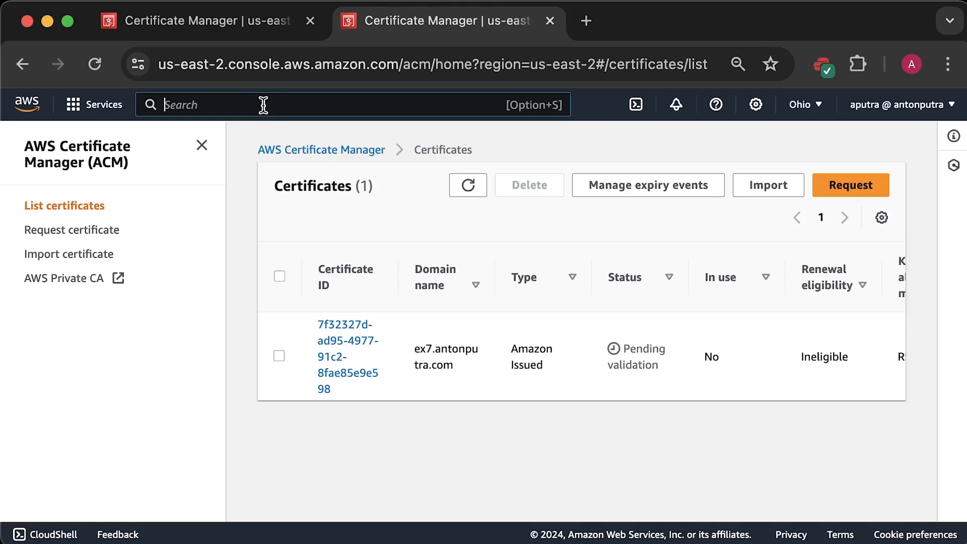
{"action": "type", "text": "route5"}
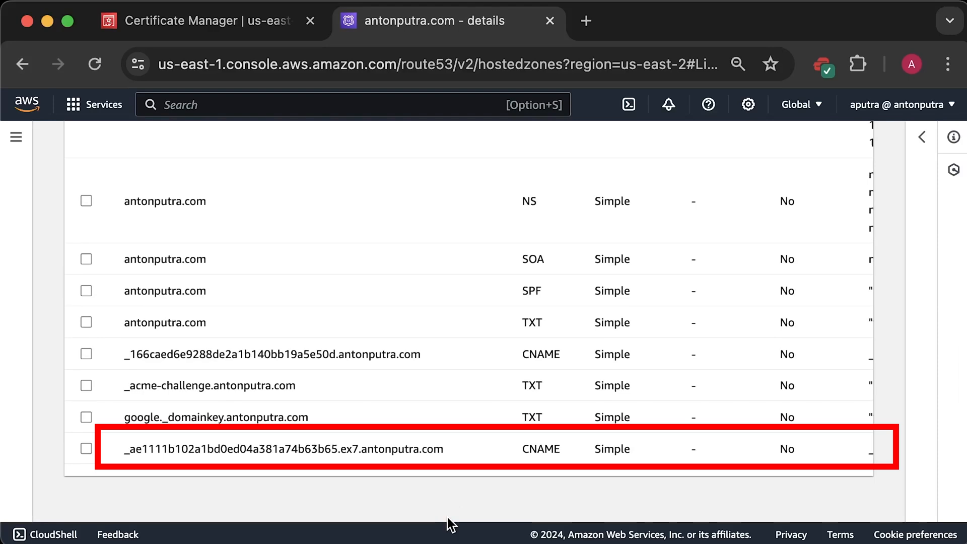
{"action": "scroll", "scroll_direction": "right", "scroll_amount": 3}
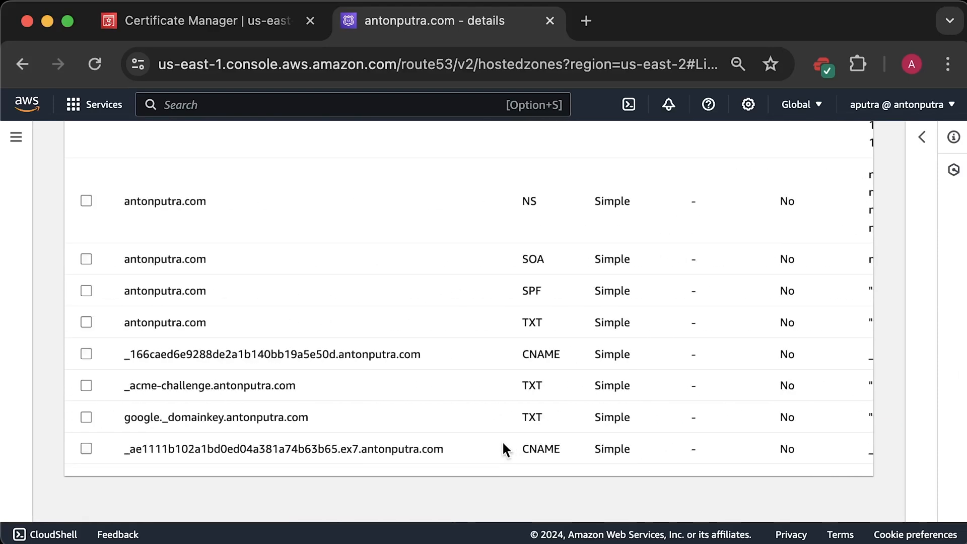
Back in ACM, confirm the ex7.antonputra.com certificate is Issued and copy its ARN.
{"action": "left_click", "coordinate": [206, 21]}
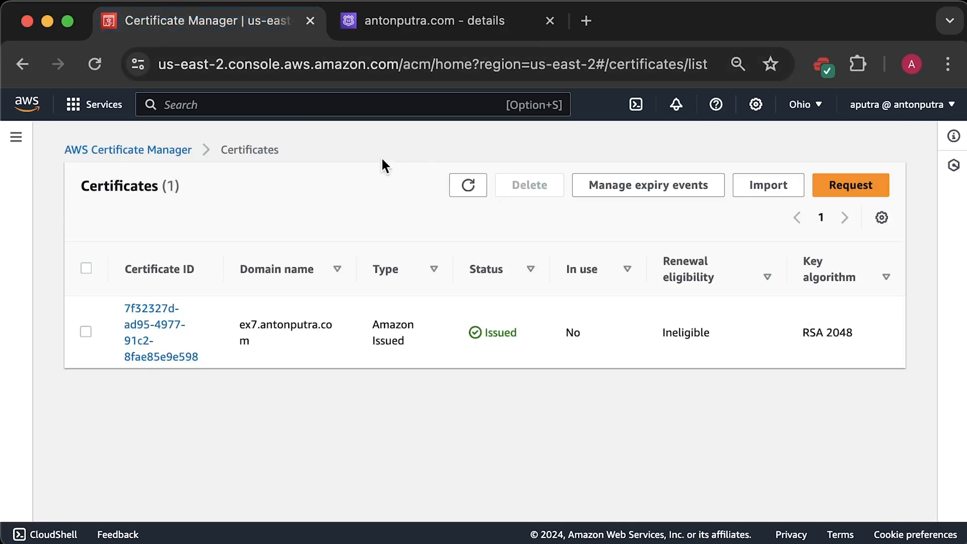
{"action": "mouse_move", "coordinate": [386, 424]}
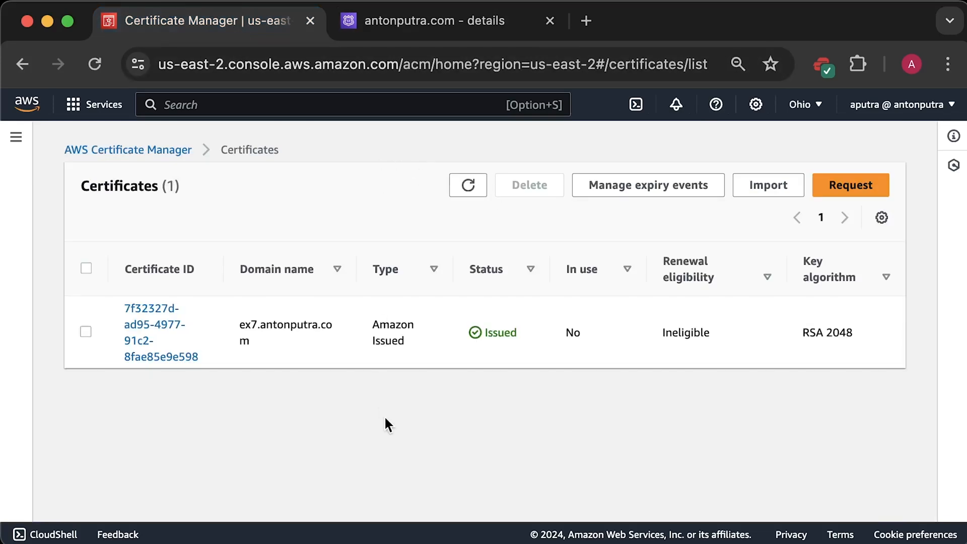
{"action": "mouse_move", "coordinate": [136, 376]}
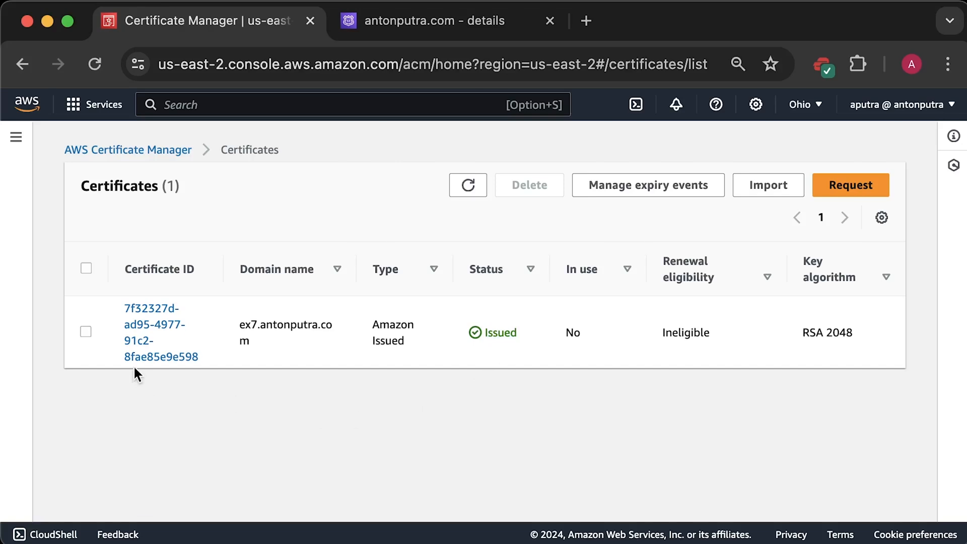
{"action": "left_click", "coordinate": [153, 308]}
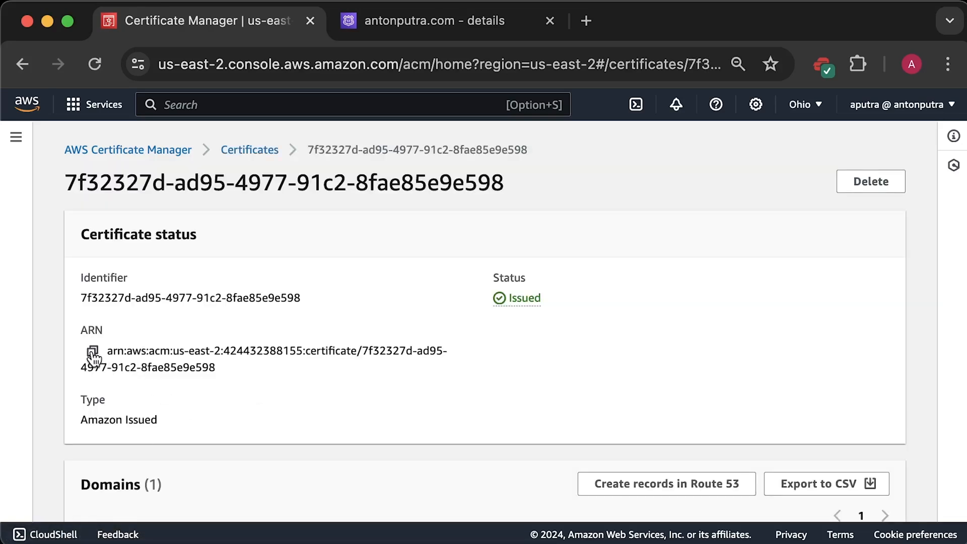
{"action": "left_click", "coordinate": [93, 350]}
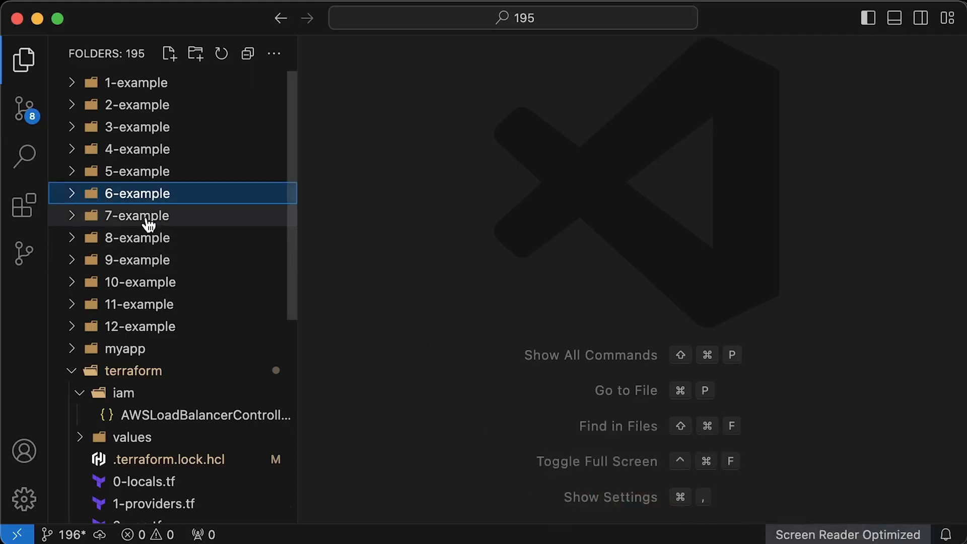
Review 7-example's manifests and the ingress with the certificate ARN annotation, HTTP/HTTPS ports and SSL redirect.
{"action": "left_click", "coordinate": [137, 216]}
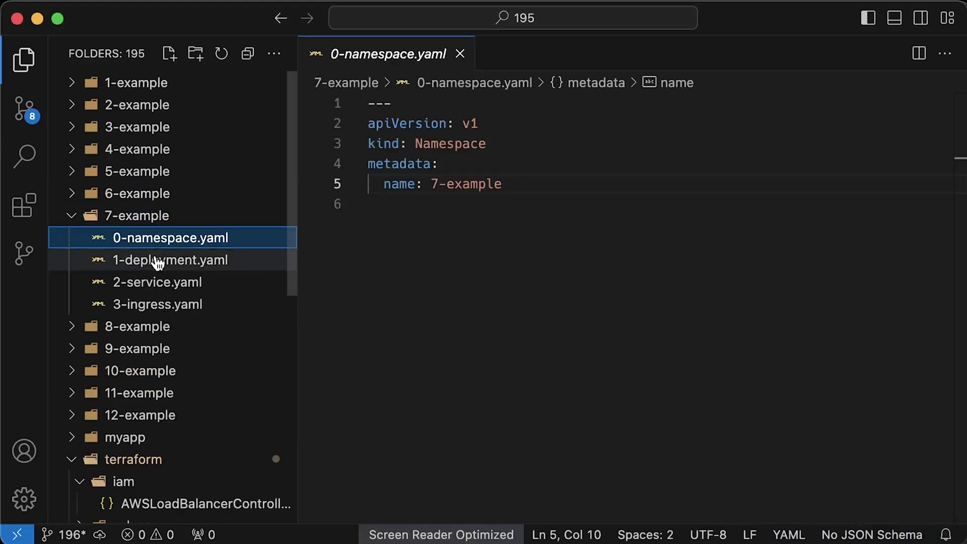
{"action": "left_click", "coordinate": [156, 282]}
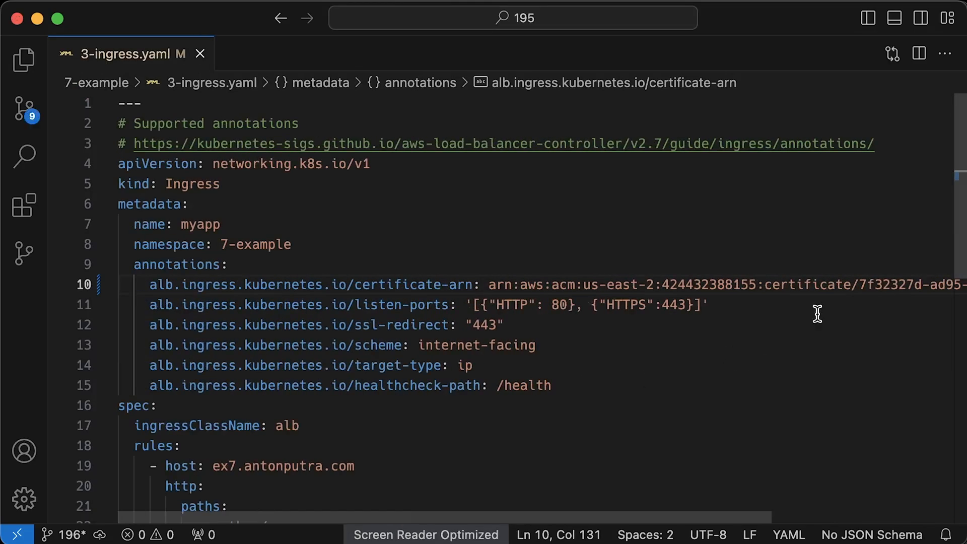
{"action": "scroll", "scroll_direction": "down", "scroll_amount": 3}
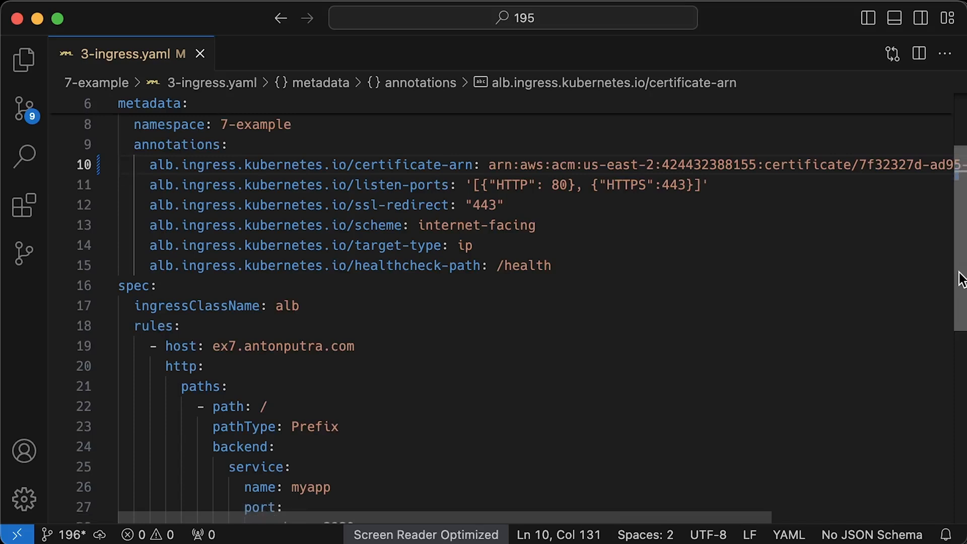
{"action": "scroll", "scroll_direction": "down", "scroll_amount": 3}
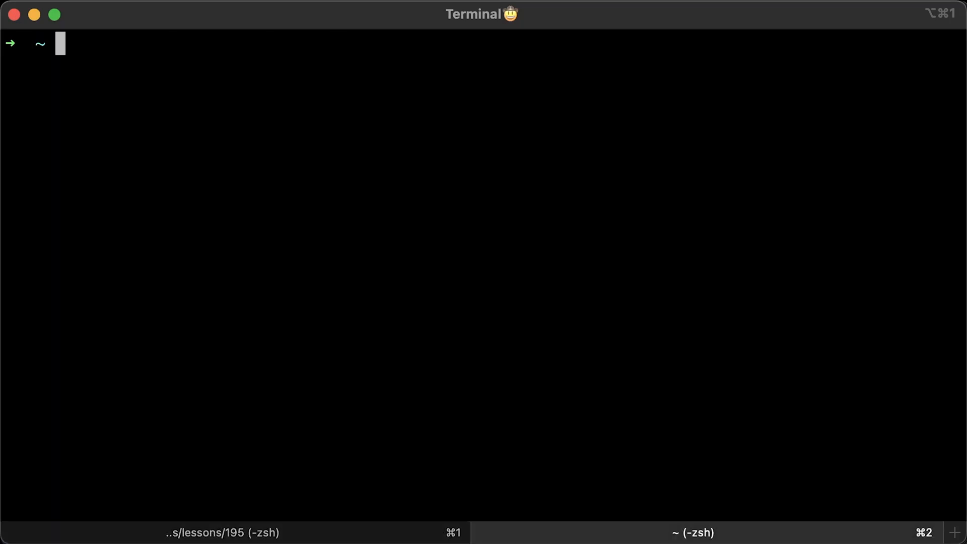
Run 'kubectl get ing -n 7-example' to list the namespace's ingresses.
{"action": "type", "text": "kubectl get ing -n 7-example"}
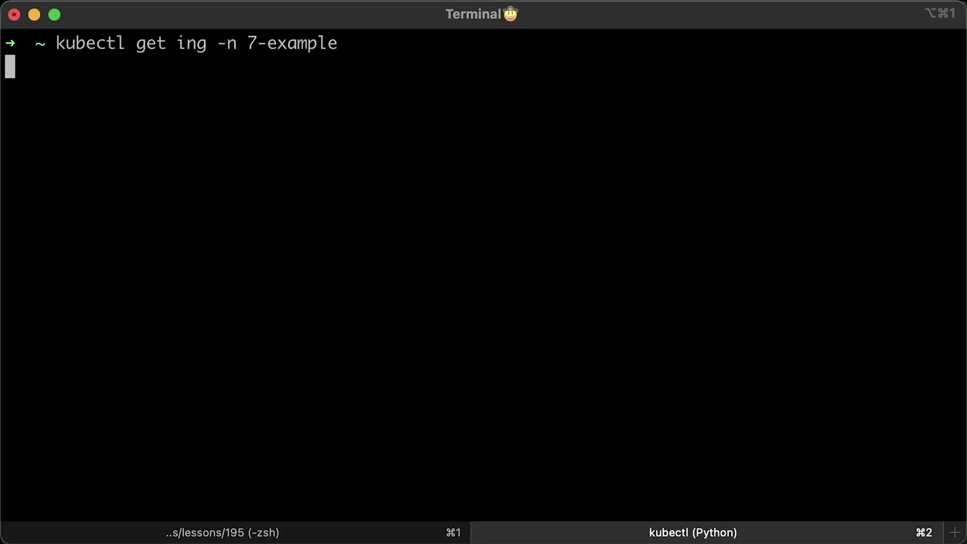
{"action": "key", "text": "Return"}
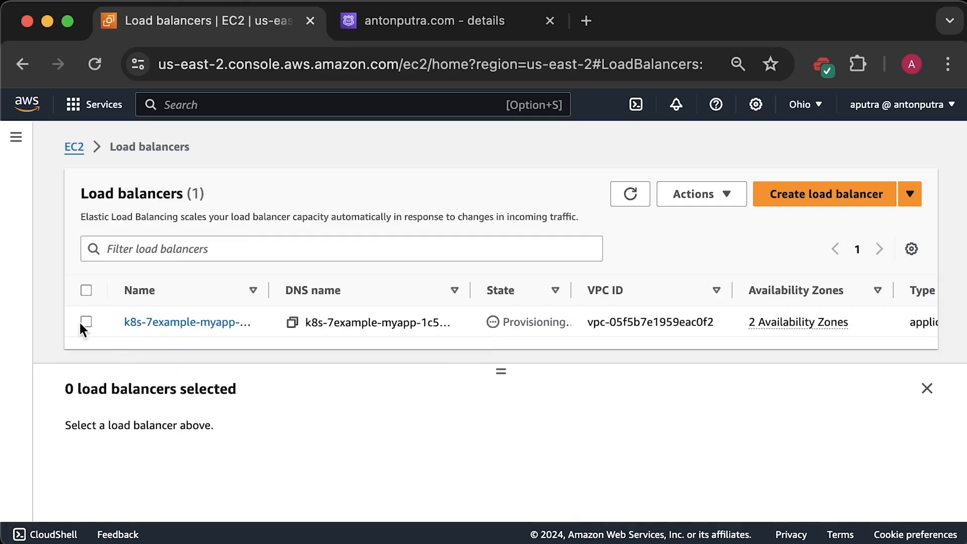
Inspect the k8s-7example load balancer's HTTPS:443 rules and reach its forward target group showing 10.0.4.11:8080 healthy.
{"action": "left_click", "coordinate": [85, 322]}
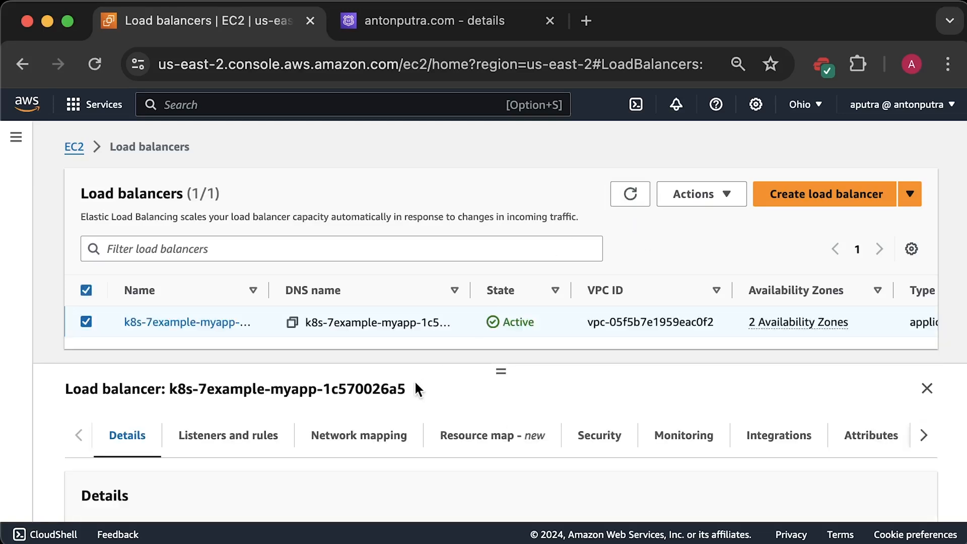
{"action": "scroll", "scroll_direction": "down", "scroll_amount": 3}
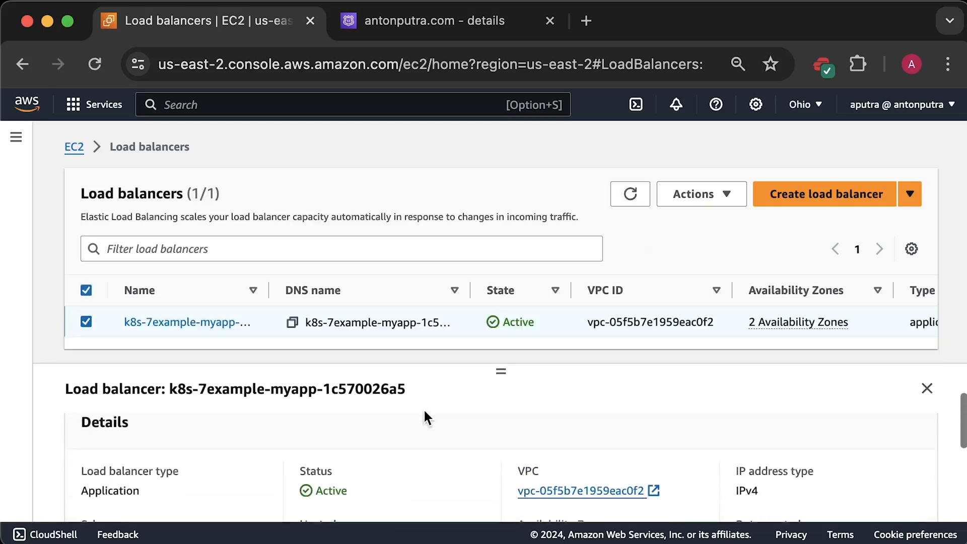
{"action": "scroll", "scroll_direction": "down", "scroll_amount": 3}
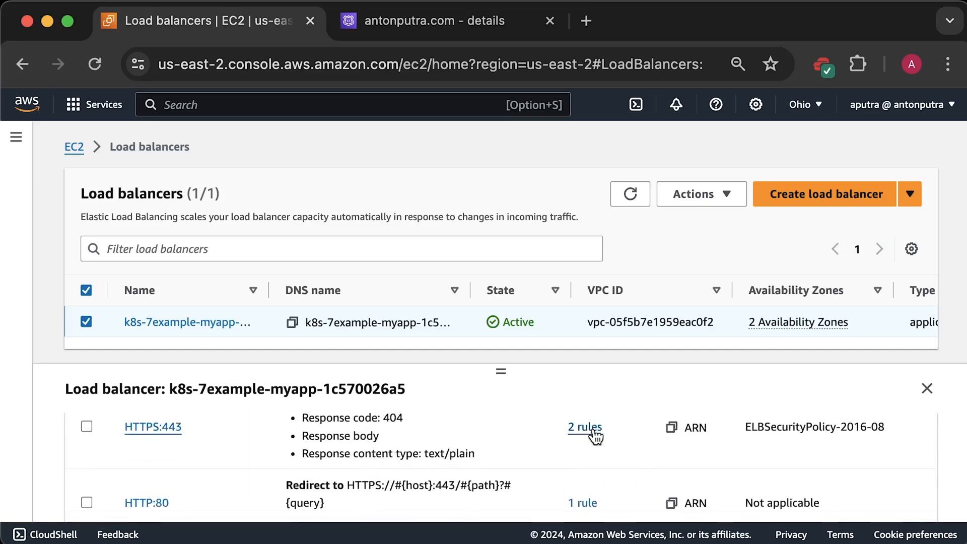
{"action": "left_click", "coordinate": [584, 427]}
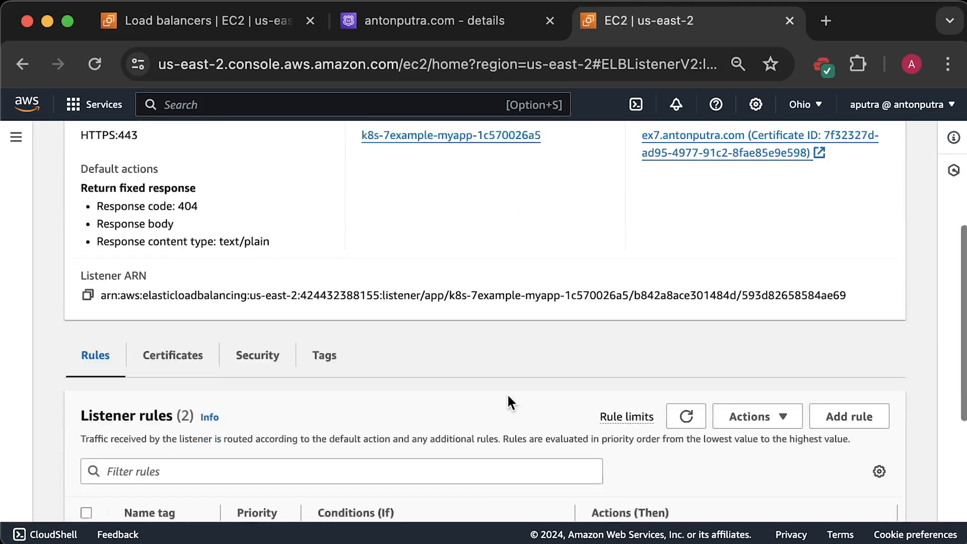
{"action": "scroll", "scroll_direction": "down", "scroll_amount": 3}
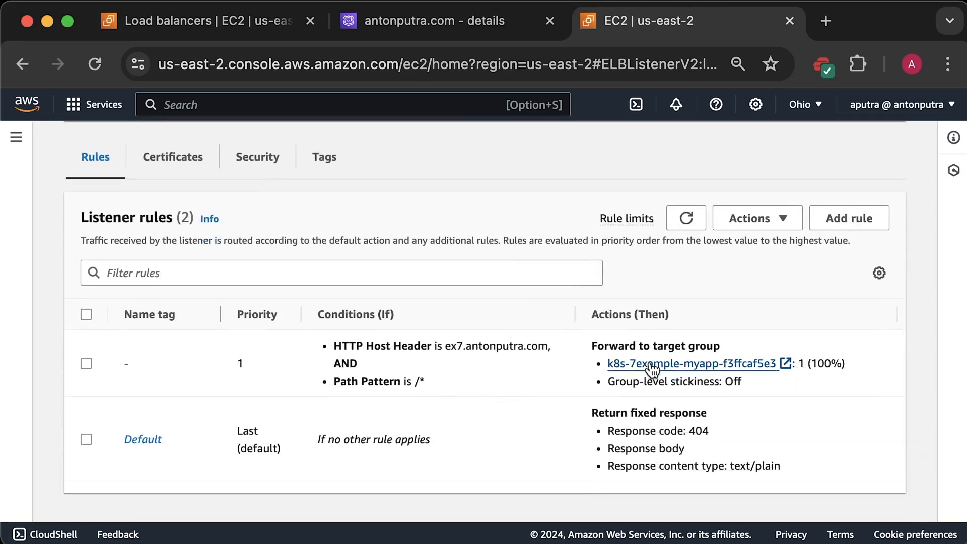
{"action": "left_click", "coordinate": [693, 363]}
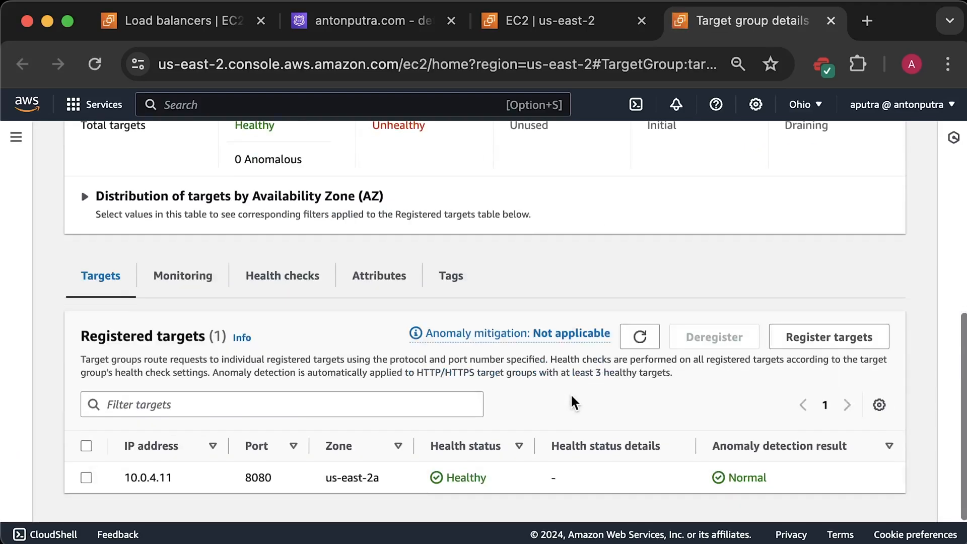
{"action": "mouse_move", "coordinate": [799, 31]}
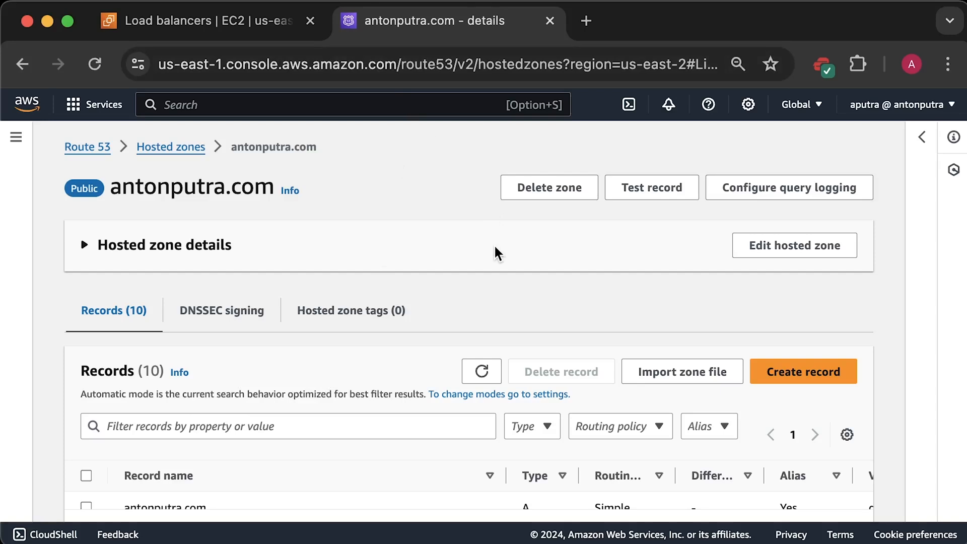
Create CNAME record ex7 pointing to k8s-7example-myapp-1c570026a5-1790149695.us-east-2.elb.amazonaws.com and check its DNS answer.
{"action": "left_click", "coordinate": [803, 371]}
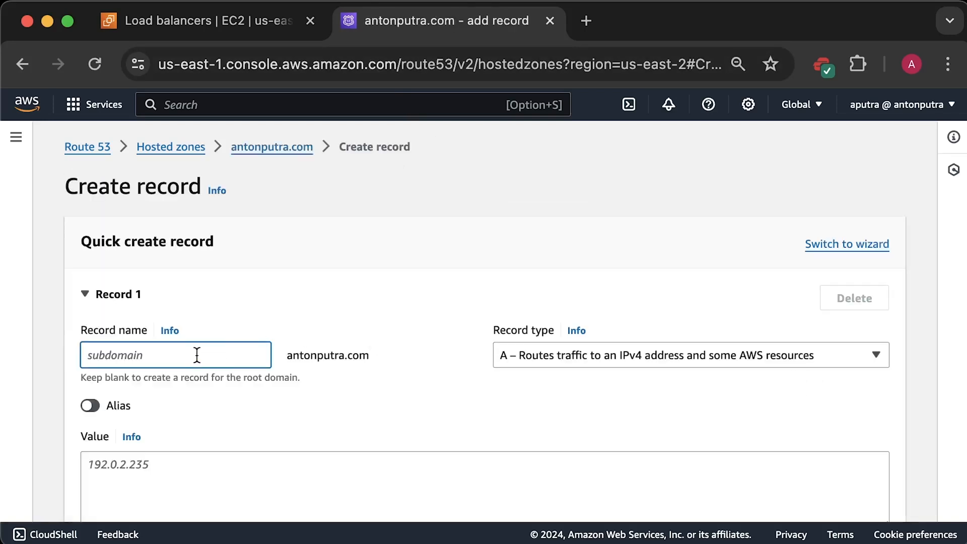
{"action": "left_click", "coordinate": [689, 354]}
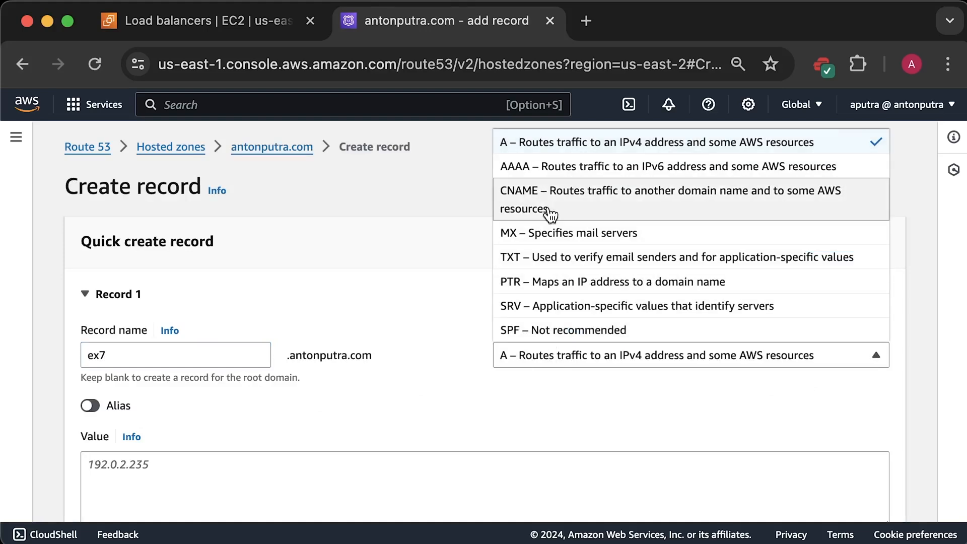
{"action": "left_click", "coordinate": [671, 198]}
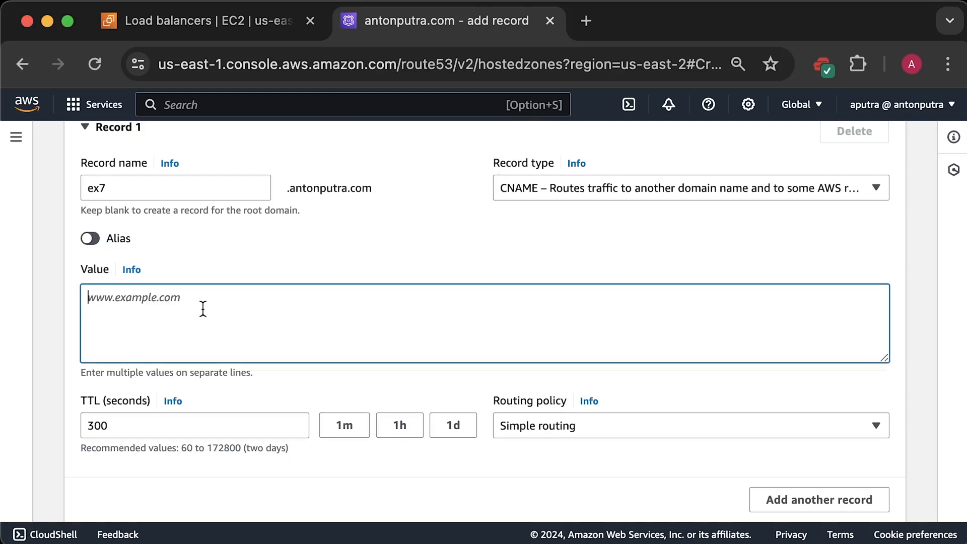
{"action": "type", "text": "k8s-7example-myapp-1c570026a5-1790149695.us-east-2.elb.amazonaws.com"}
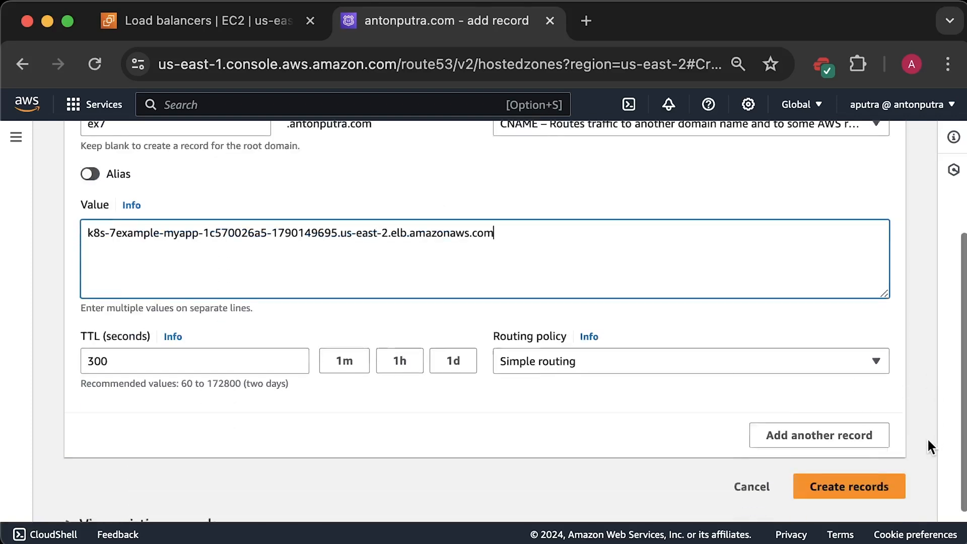
{"action": "left_click", "coordinate": [848, 486]}
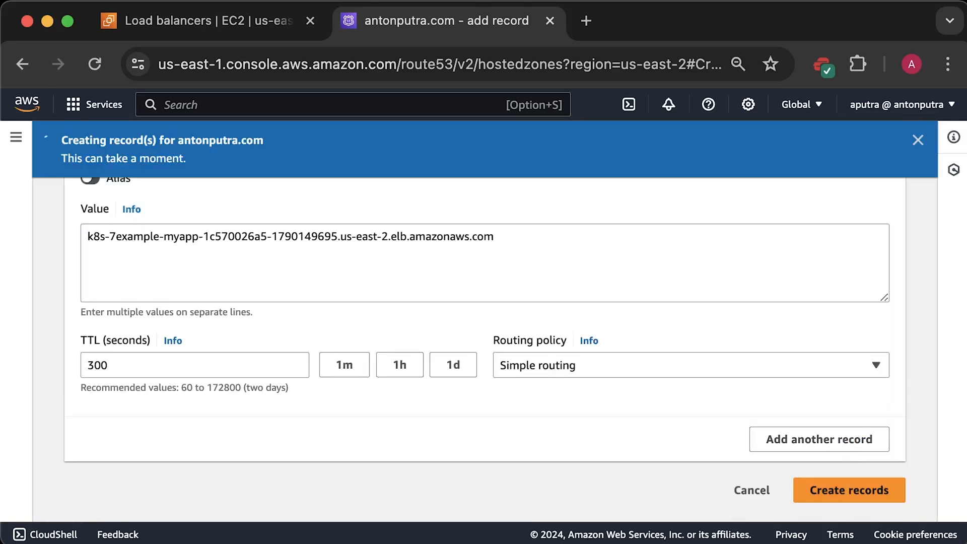
{"action": "left_click", "coordinate": [847, 489]}
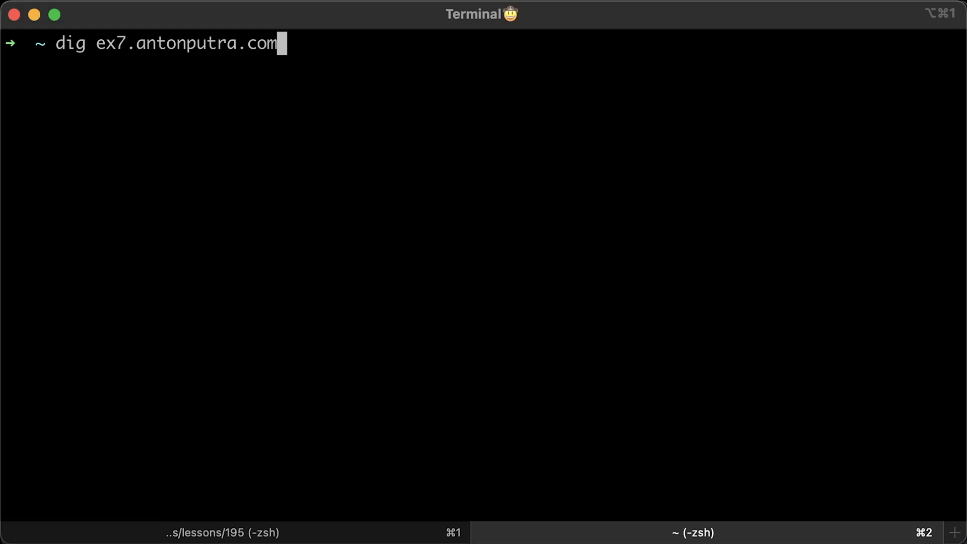
{"action": "key", "text": "Return"}
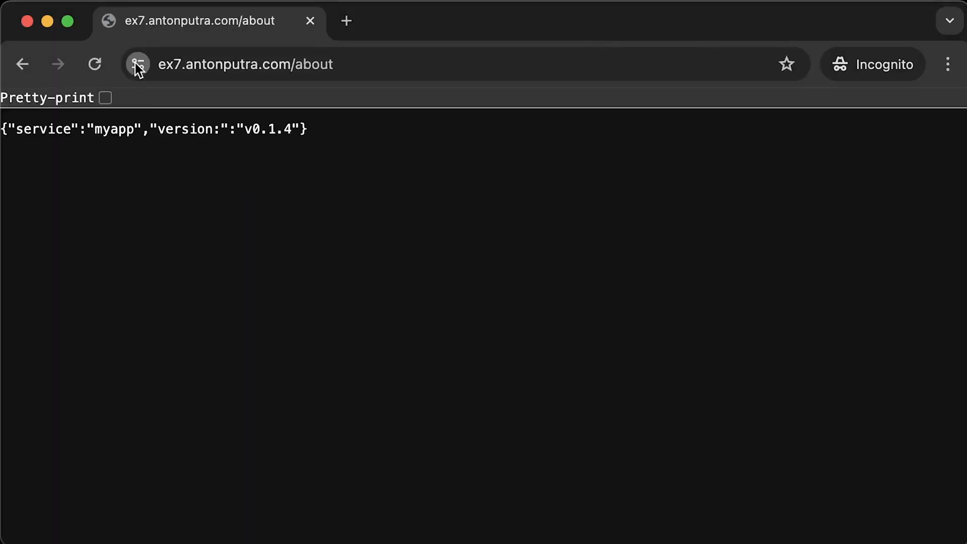
Verify ex7.antonputra.com shows a valid Amazon-issued certificate in the viewer, then return to Route 53 records.
{"action": "left_click", "coordinate": [137, 64]}
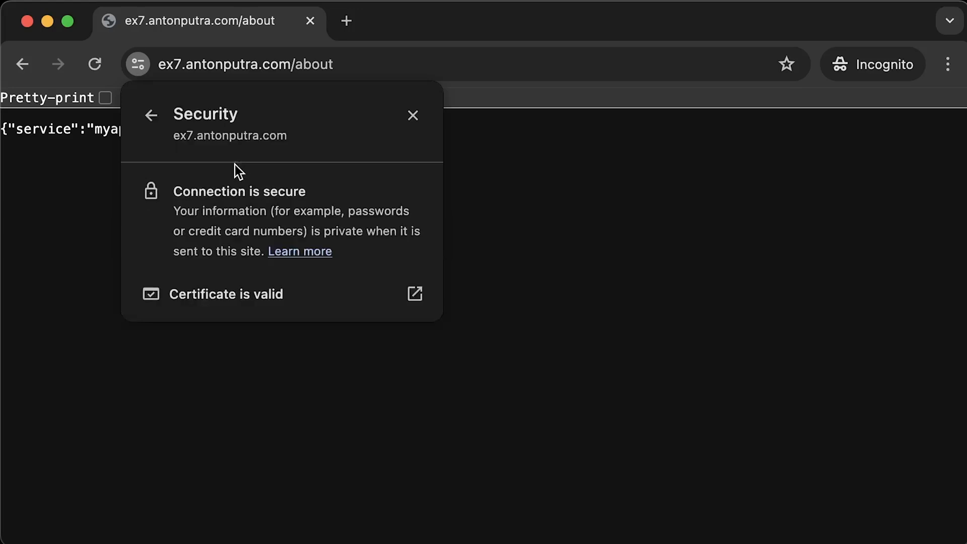
{"action": "left_click", "coordinate": [415, 294]}
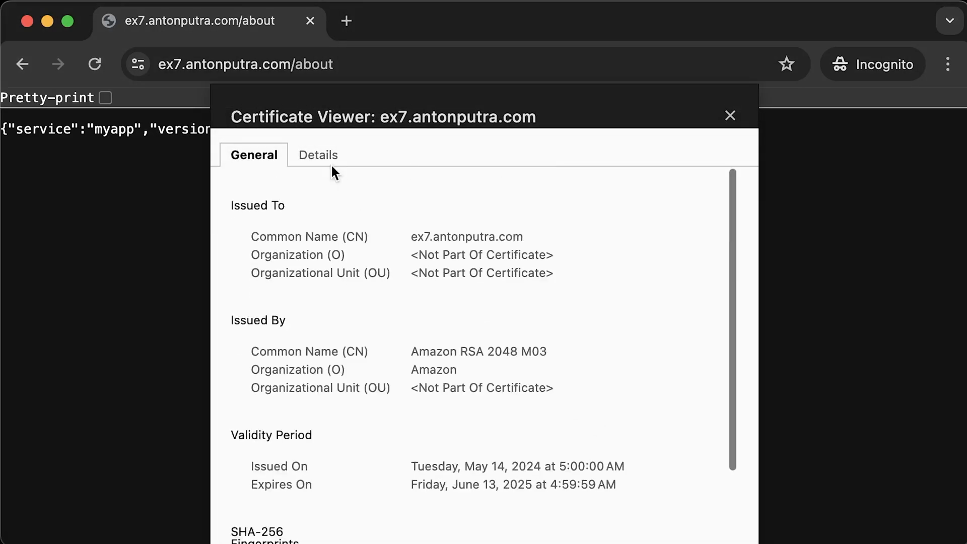
{"action": "left_click", "coordinate": [317, 155]}
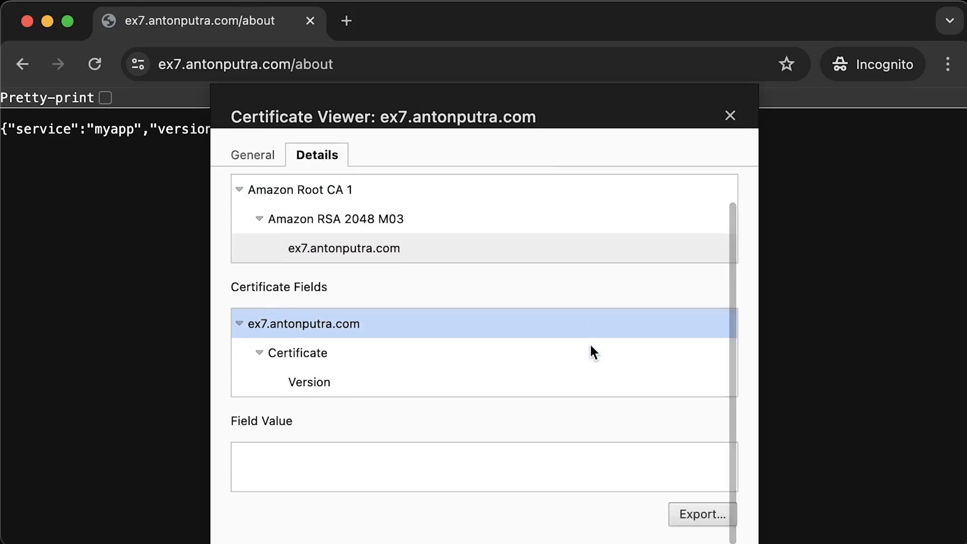
{"action": "left_click", "coordinate": [730, 115]}
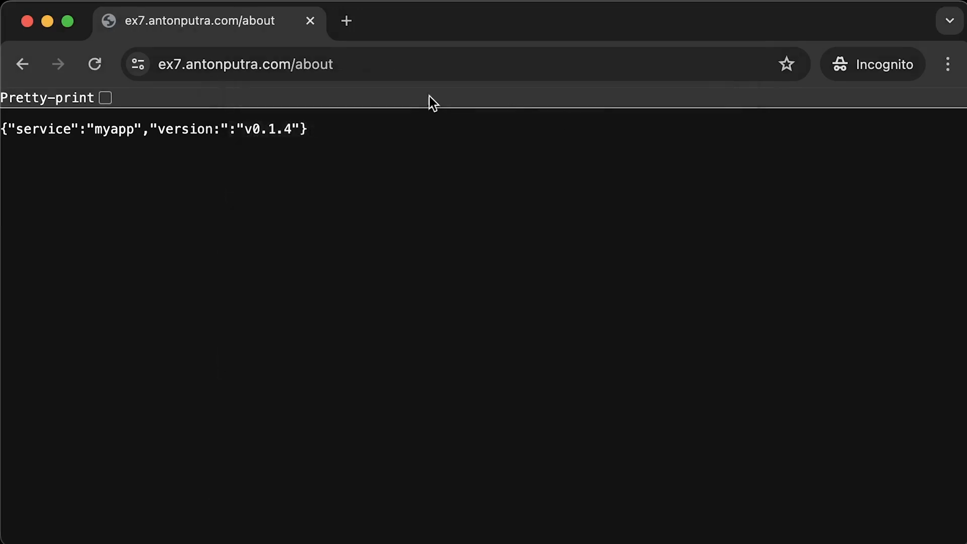
{"action": "left_click", "coordinate": [442, 20]}
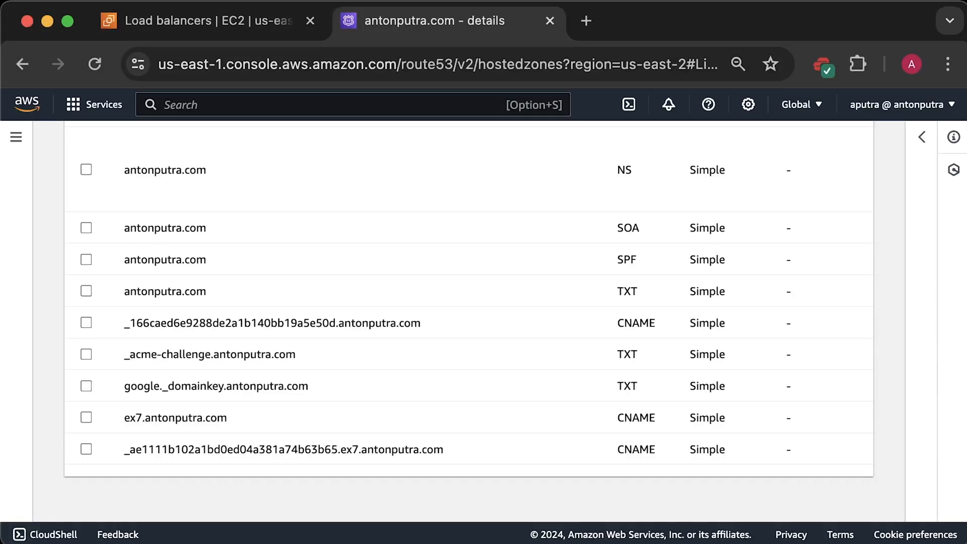